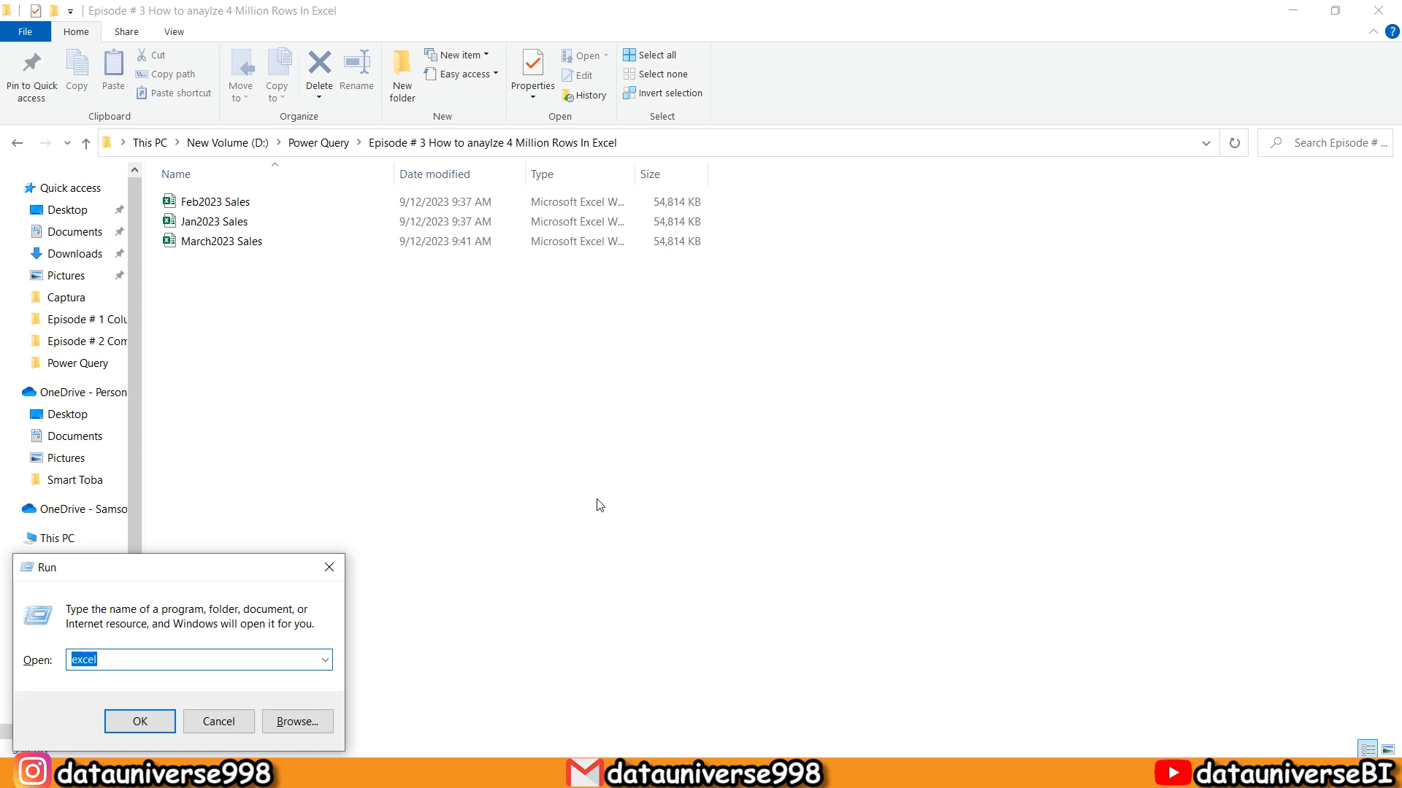
Launch Excel from the Run dialog so its start screen appears
{"action": "left_click", "coordinate": [140, 721]}
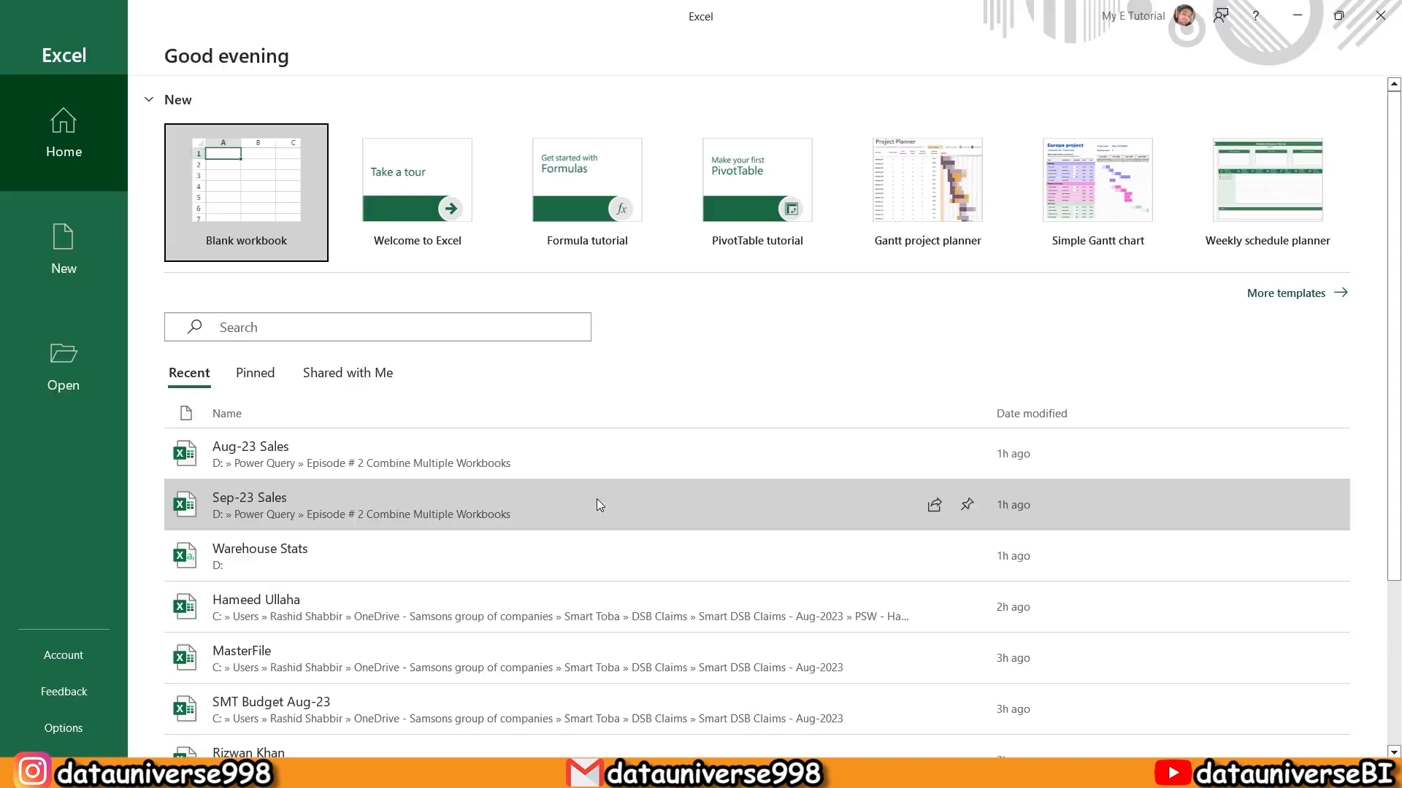
Start a blank workbook and import From Folder, browsing to D:\Power Query\Episode # 3
{"action": "left_click", "coordinate": [246, 176]}
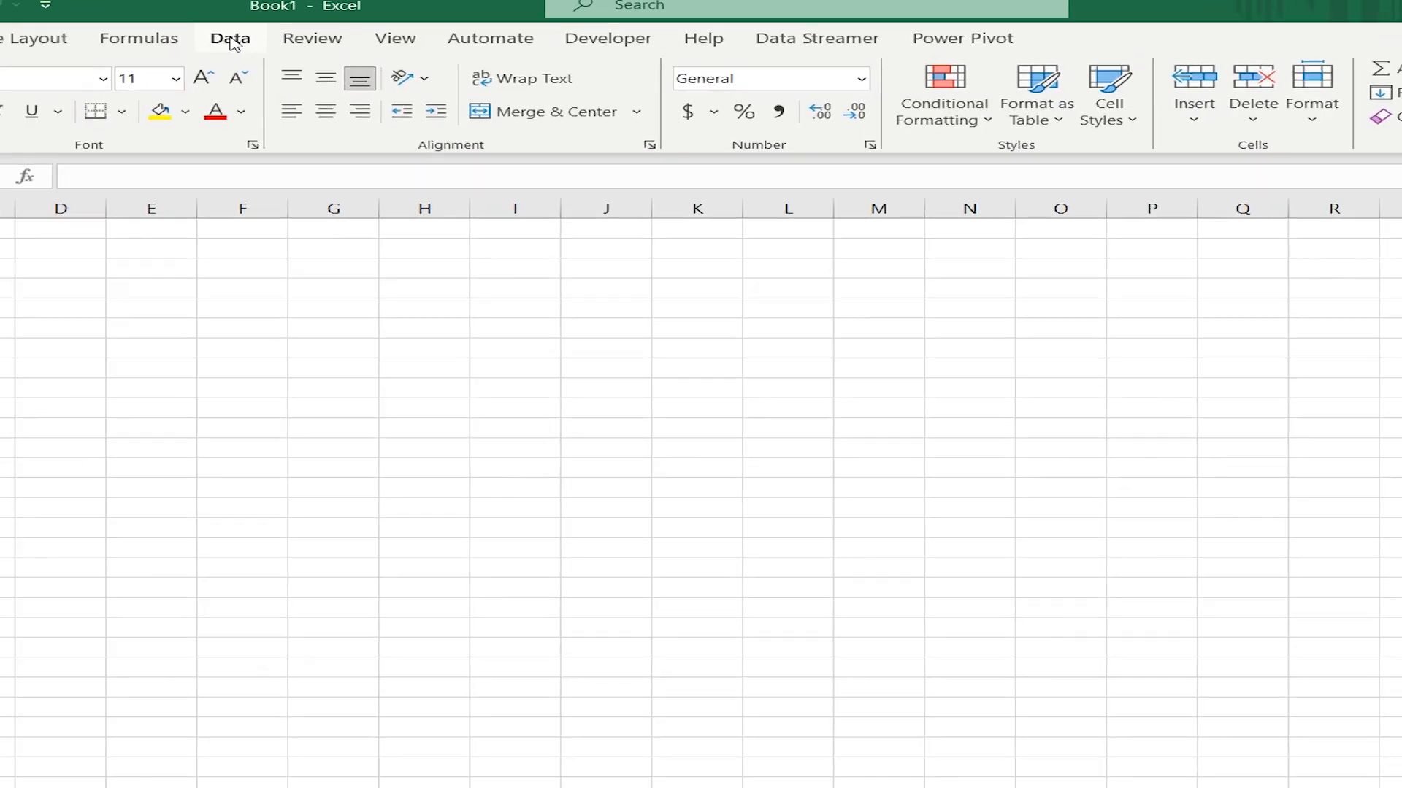
{"action": "left_click", "coordinate": [228, 37]}
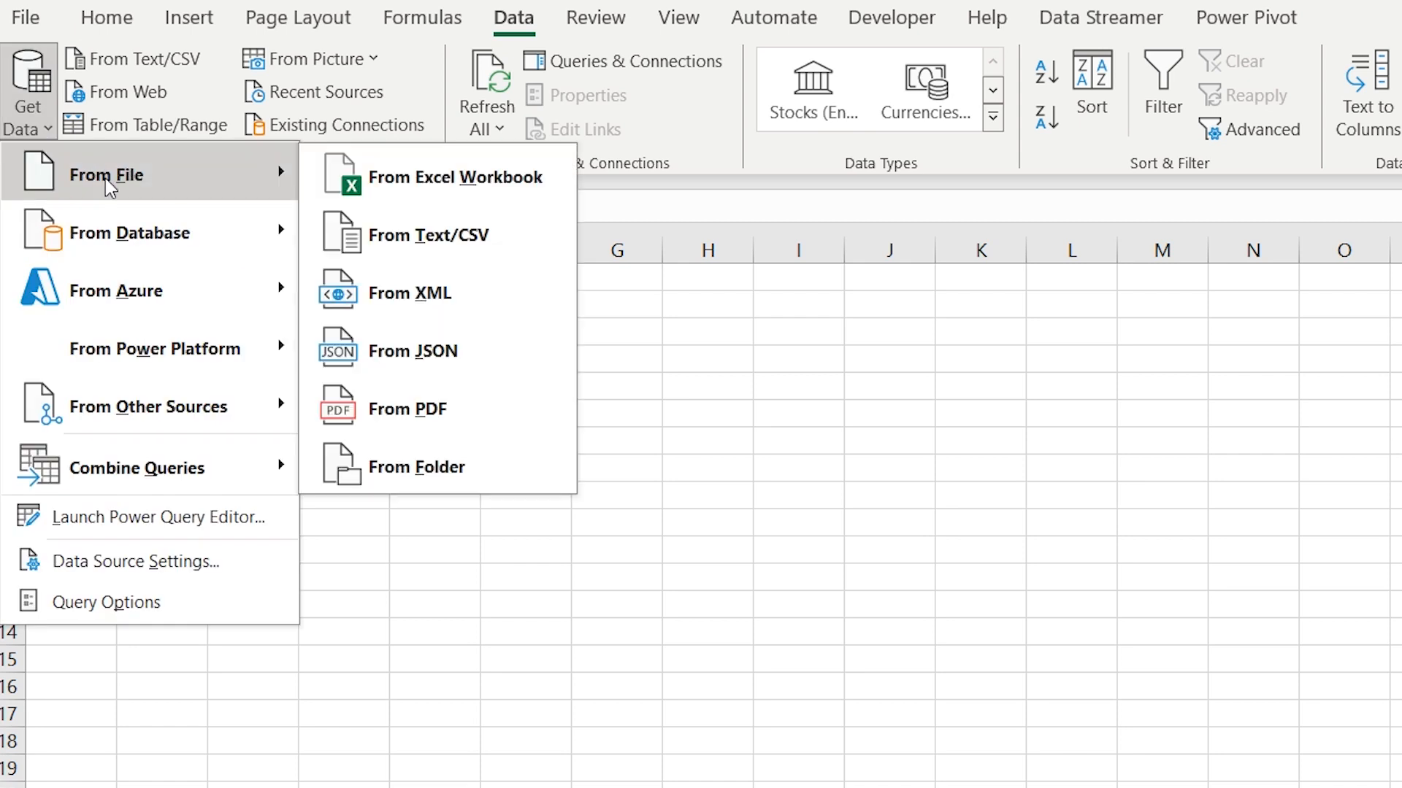
{"action": "mouse_move", "coordinate": [416, 466]}
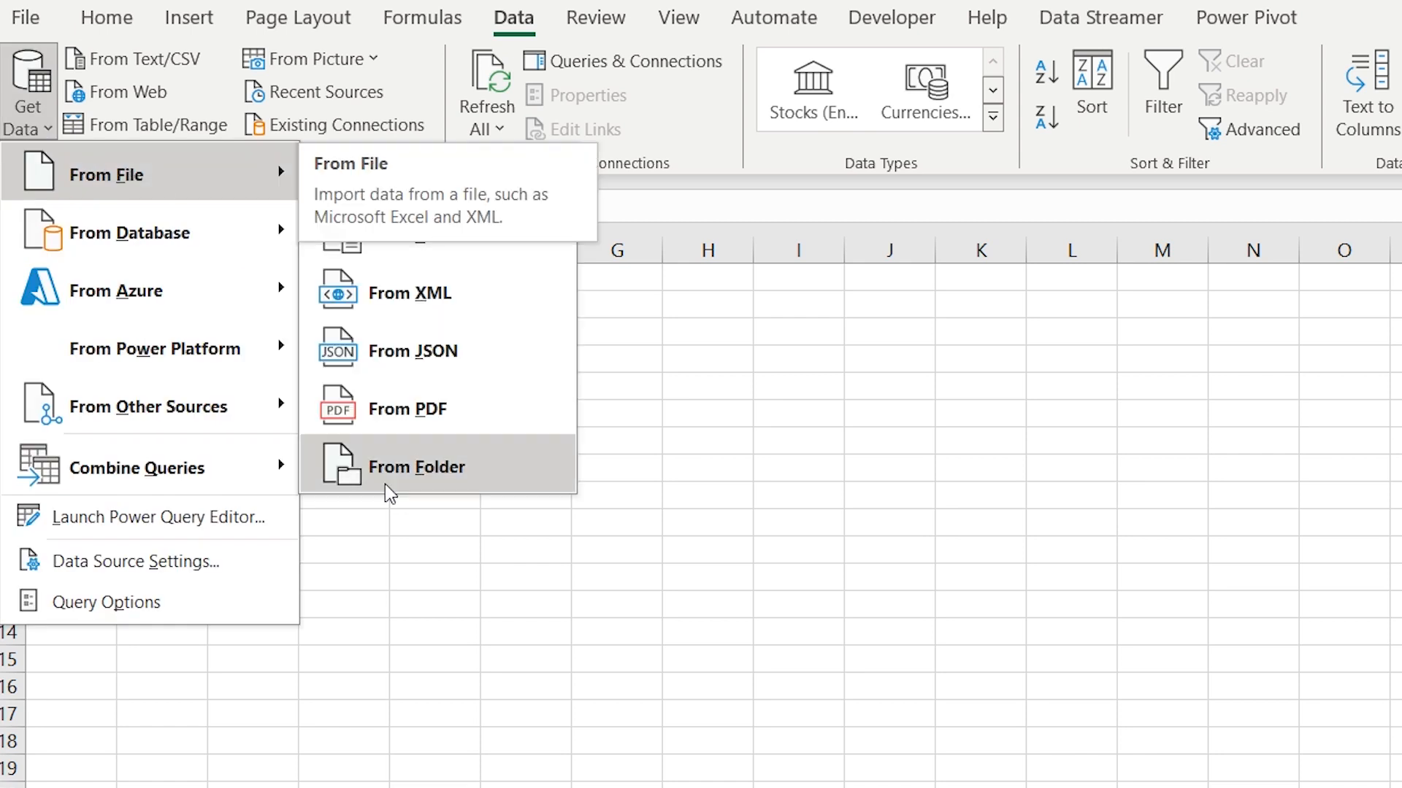
{"action": "left_click", "coordinate": [416, 466]}
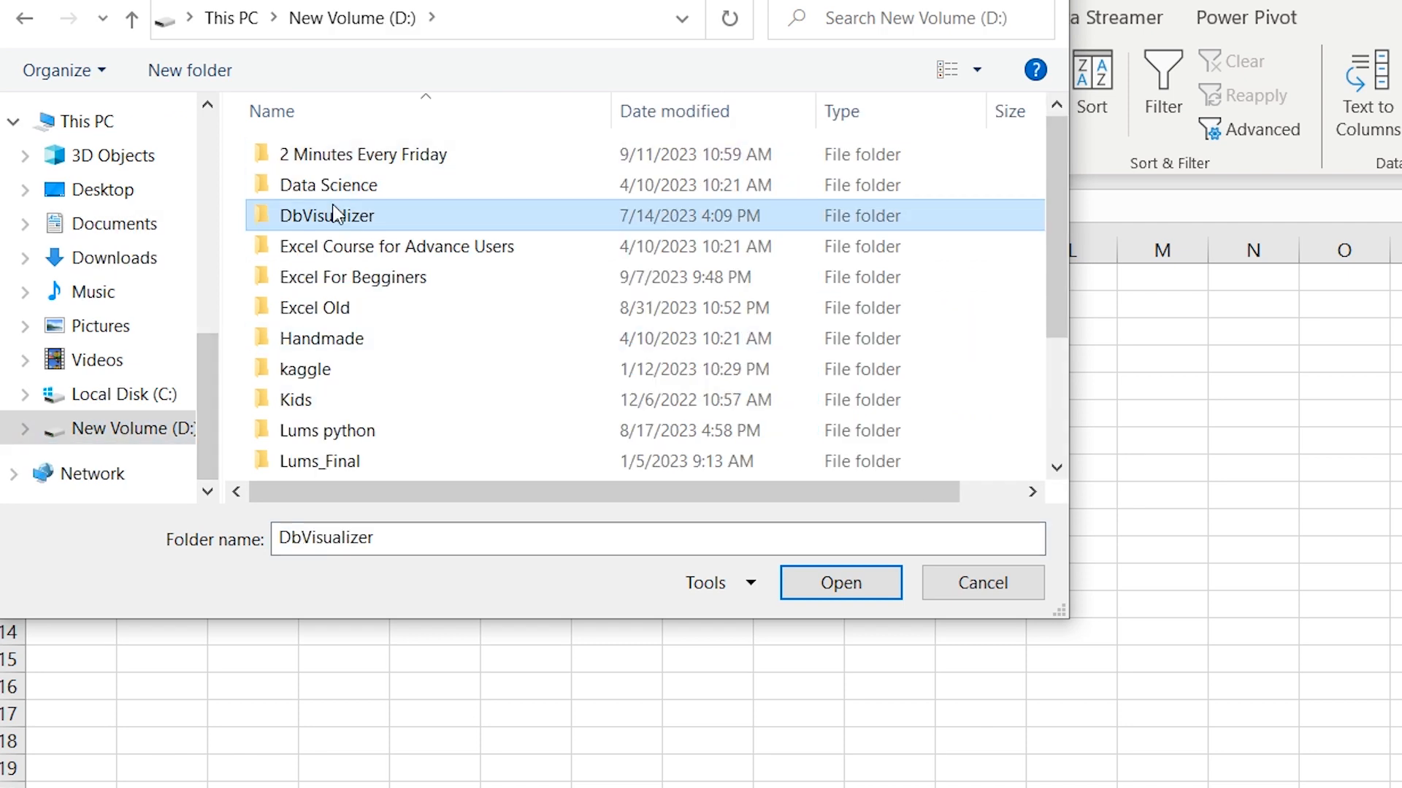
{"action": "double_click", "coordinate": [332, 215]}
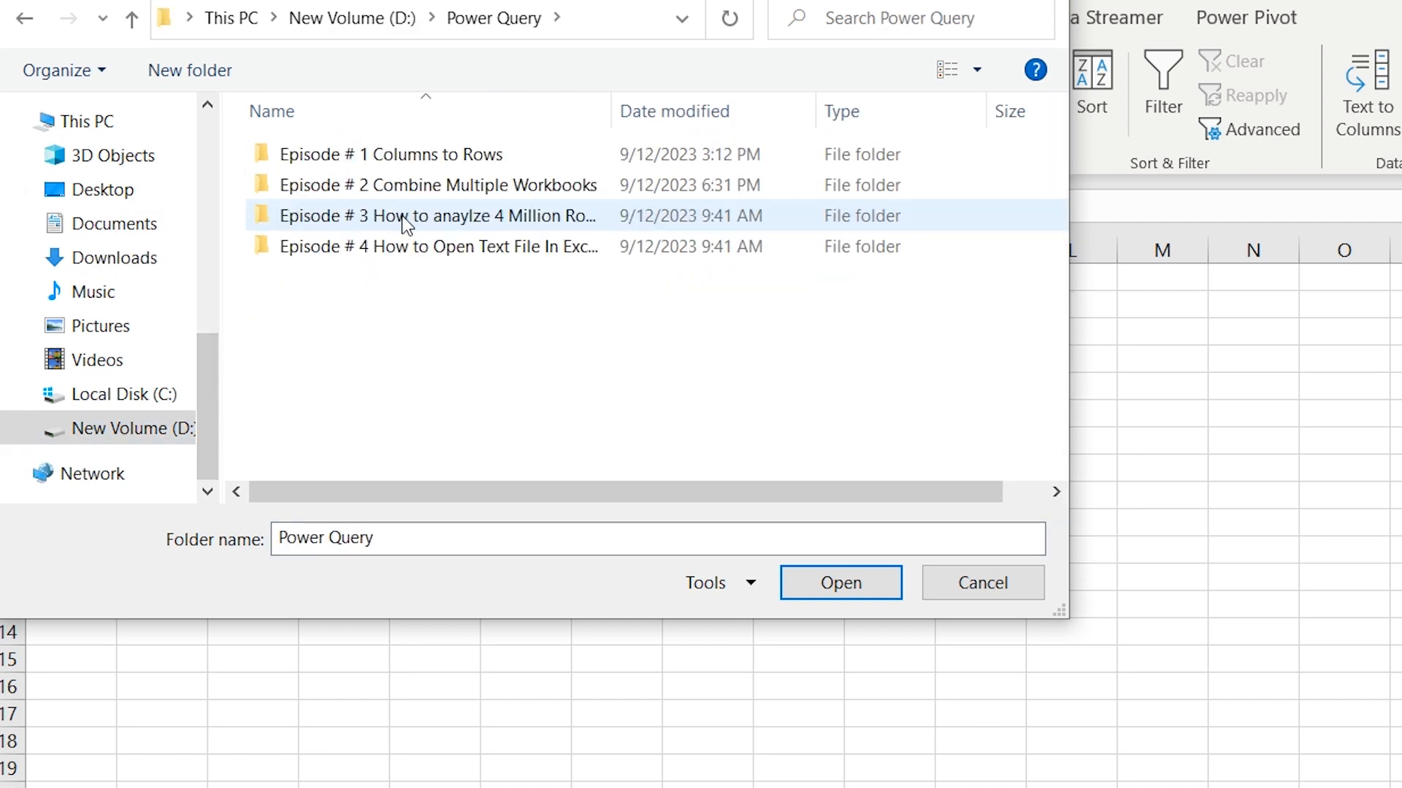
{"action": "mouse_move", "coordinate": [403, 226]}
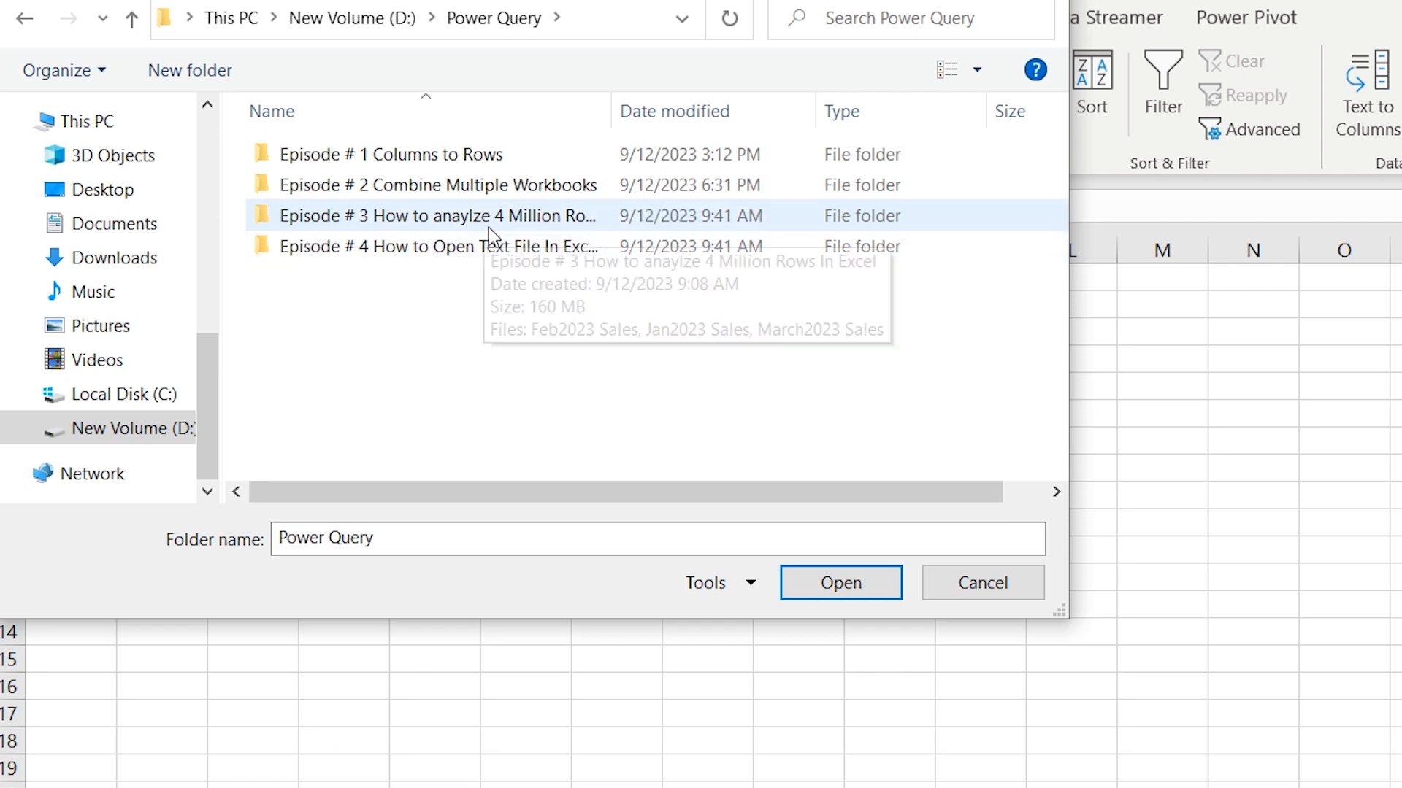
{"action": "double_click", "coordinate": [429, 216]}
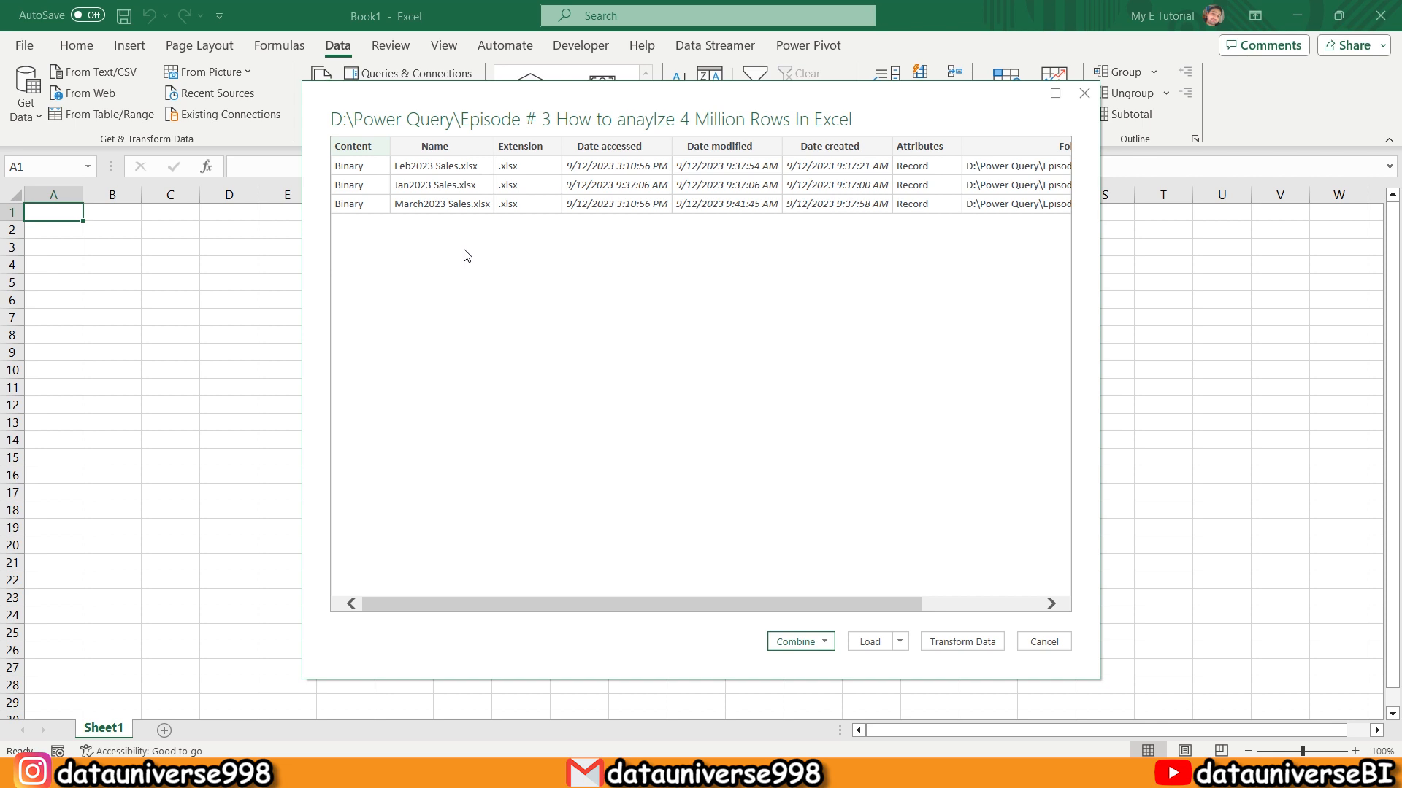
{"action": "mouse_move", "coordinate": [653, 403]}
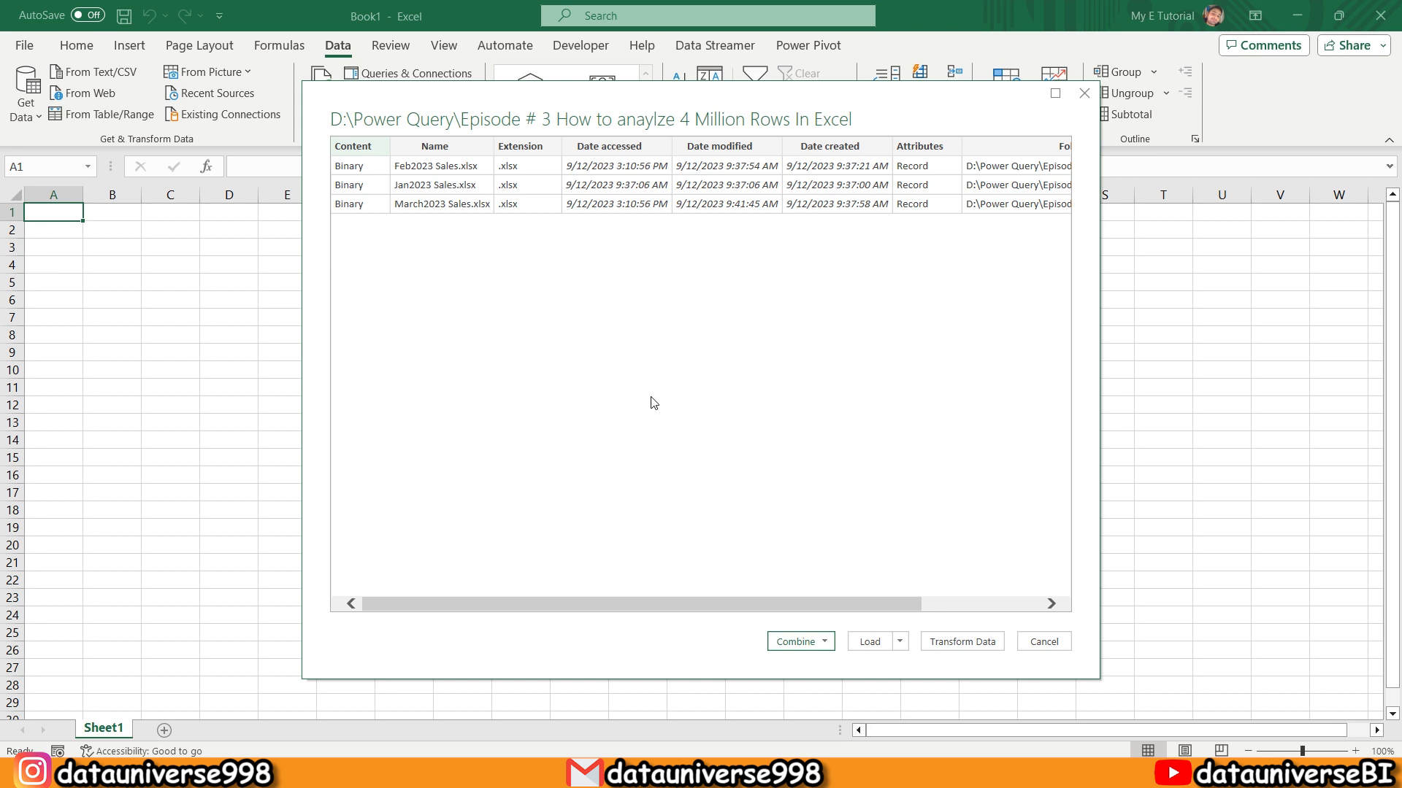
{"action": "mouse_move", "coordinate": [962, 646]}
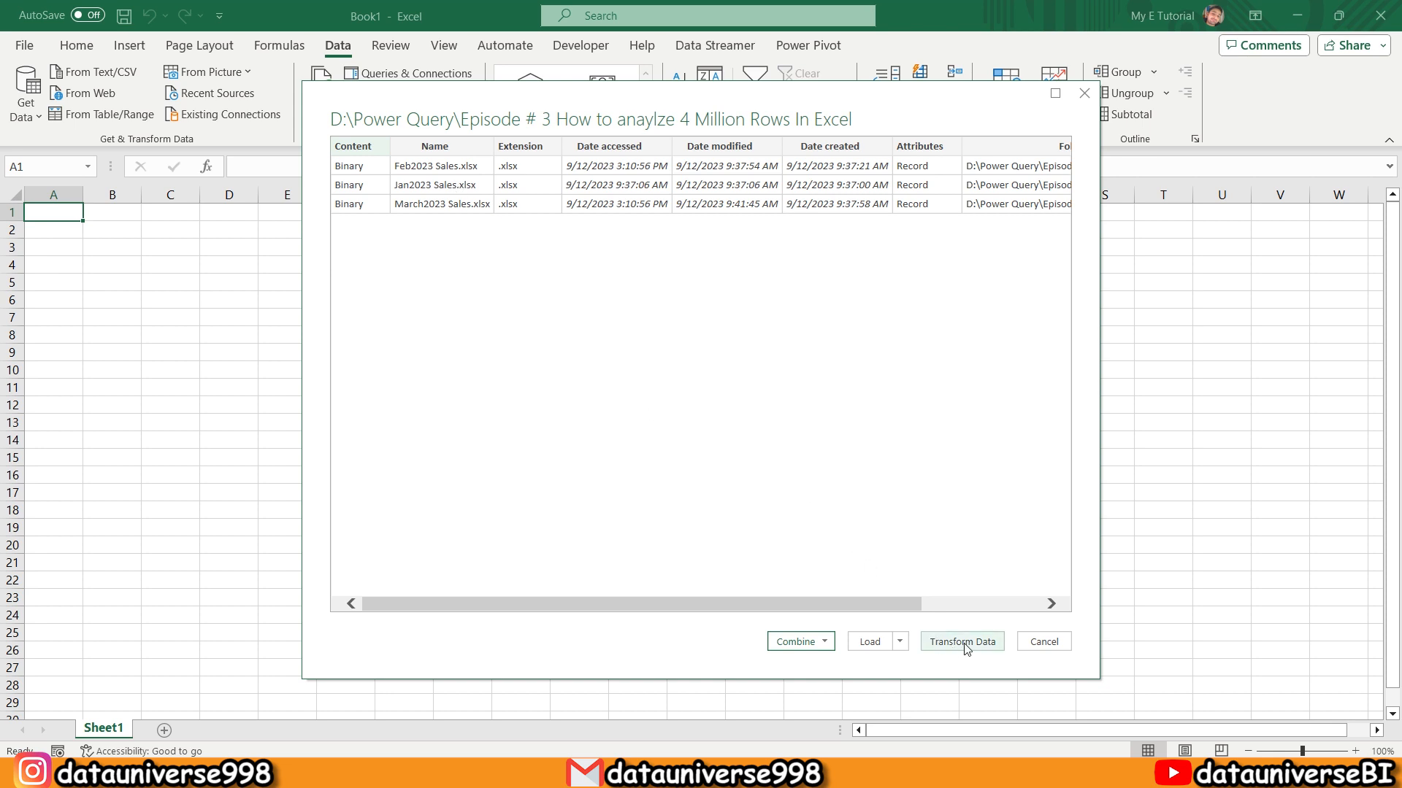
Send the three listed sales files to Power Query Editor via Transform Data
{"action": "left_click", "coordinate": [962, 641]}
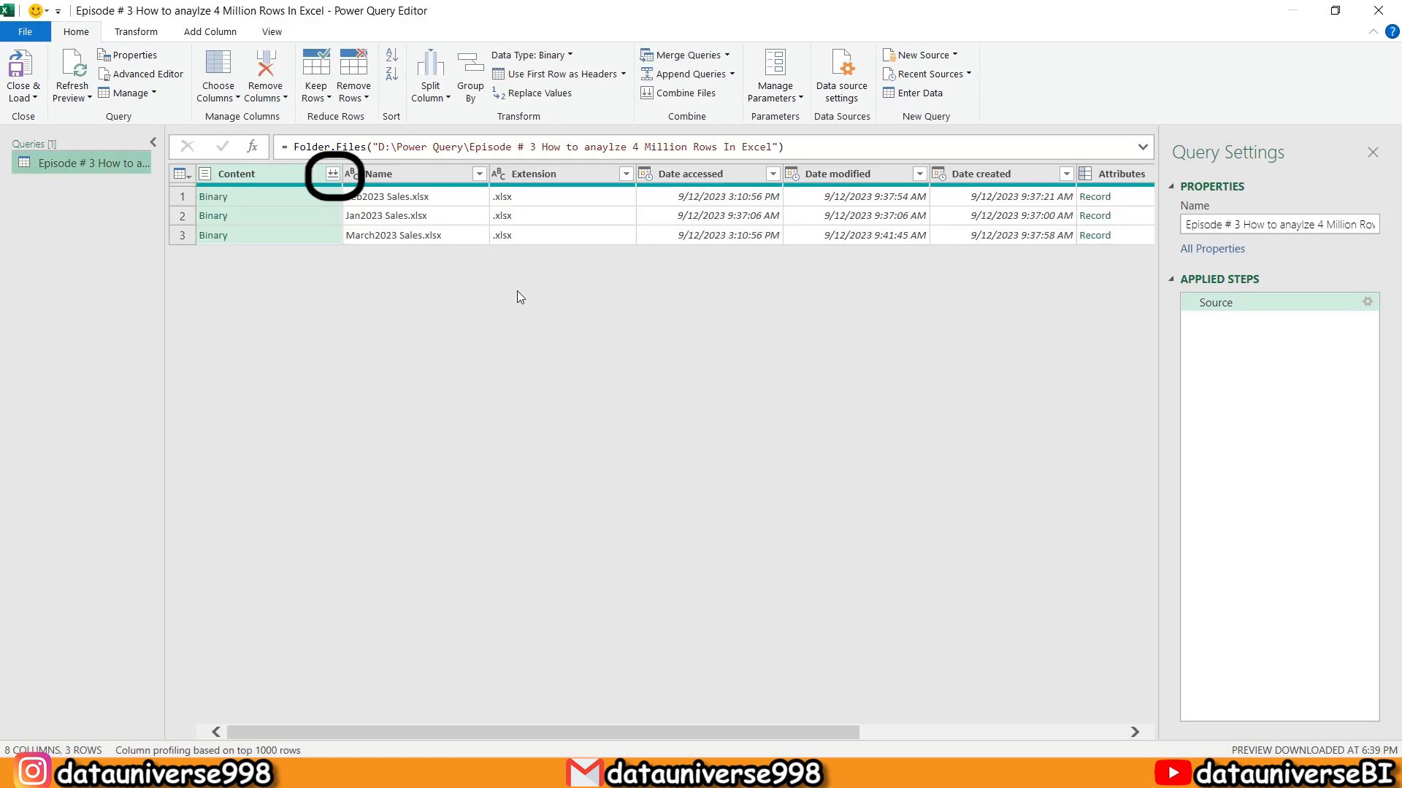
{"action": "mouse_move", "coordinate": [333, 176]}
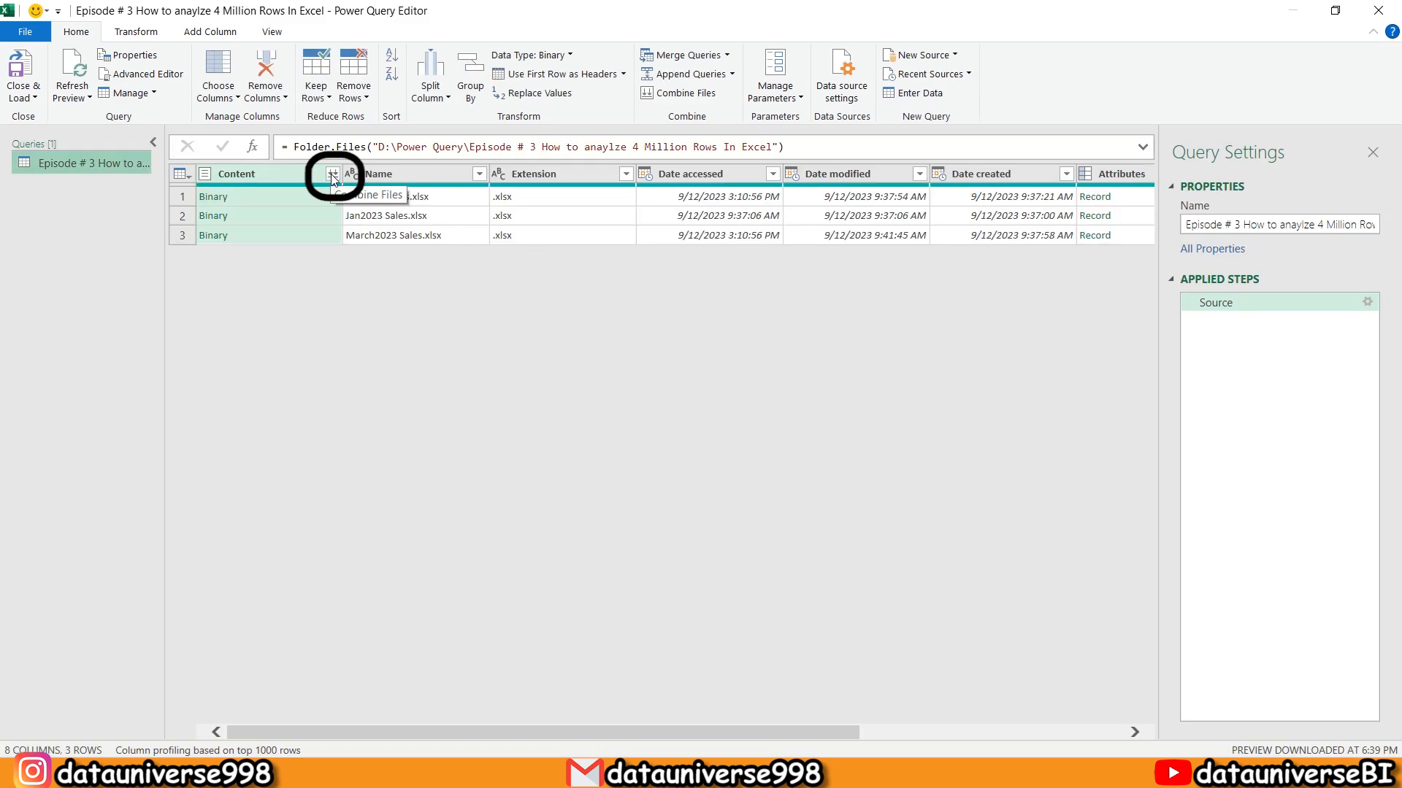
Combine the three files using the first file's Sheet1 as sample into one typed table
{"action": "left_click", "coordinate": [334, 174]}
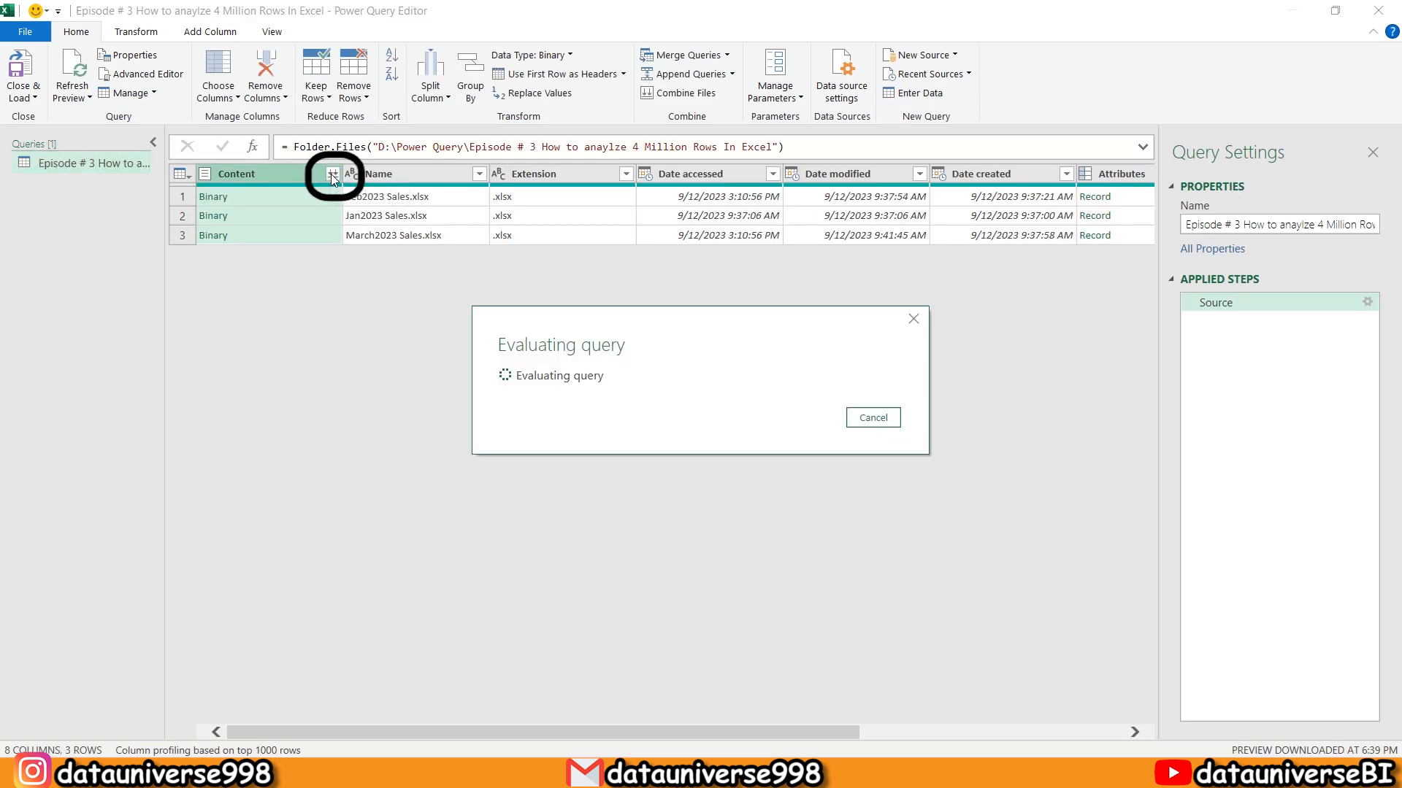
{"action": "left_click", "coordinate": [333, 176]}
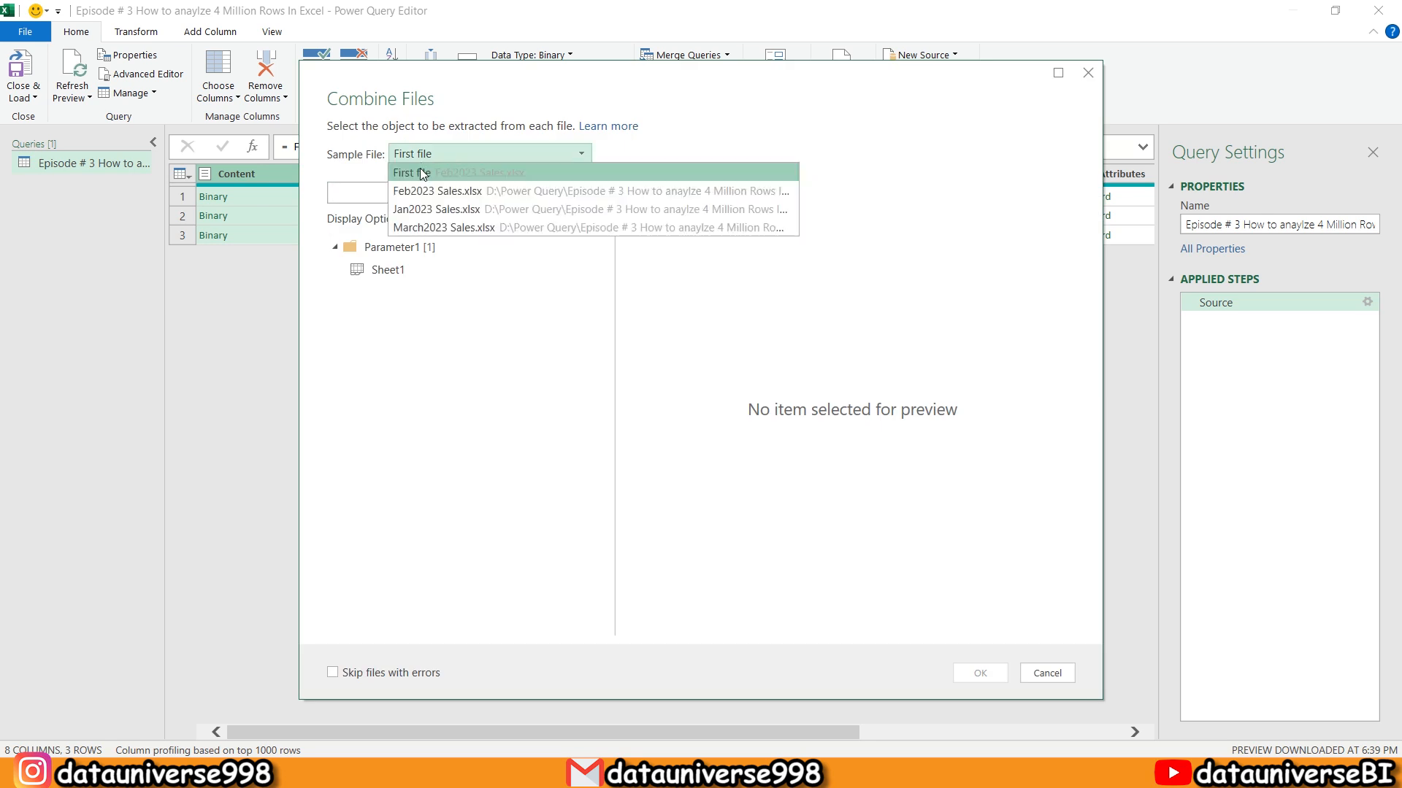
{"action": "left_click", "coordinate": [411, 172]}
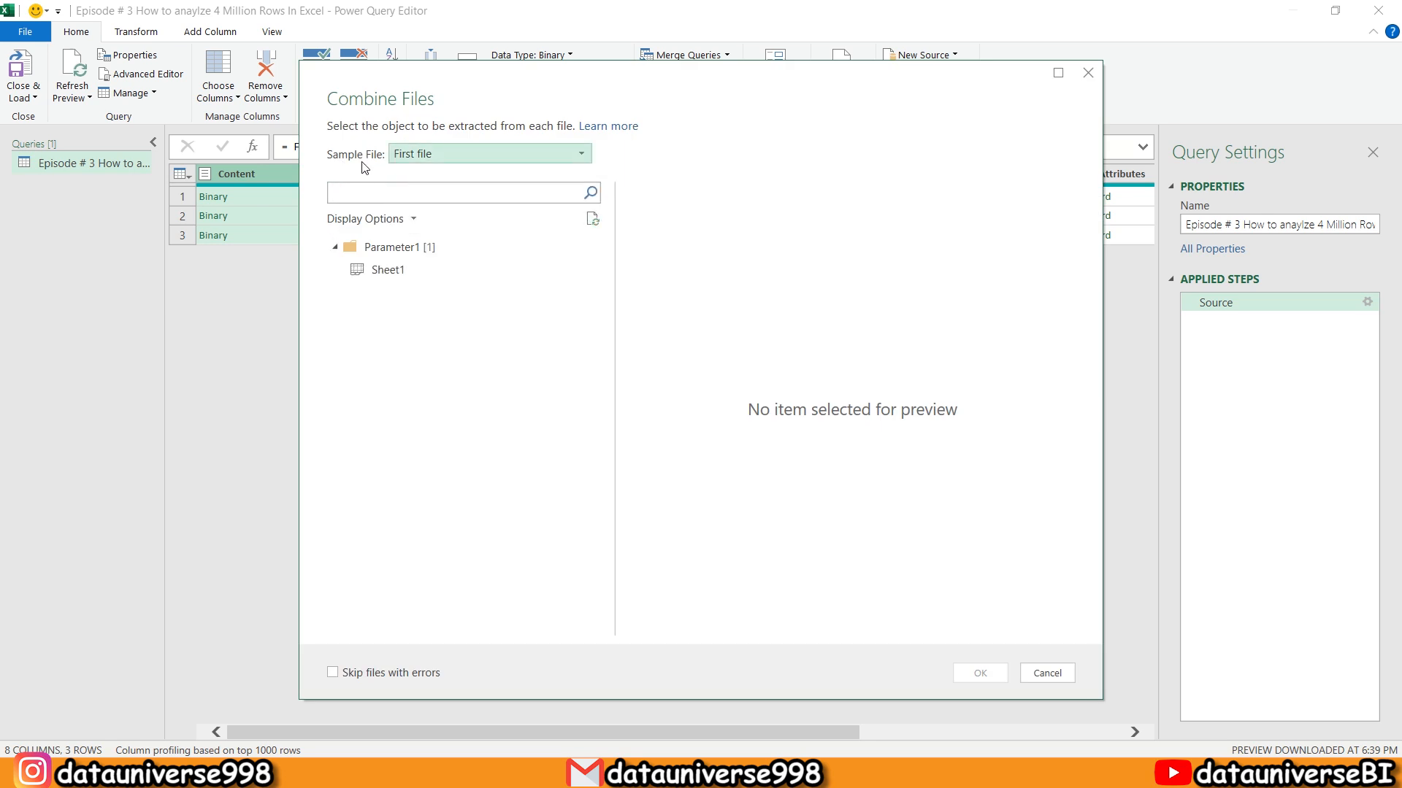
{"action": "mouse_move", "coordinate": [374, 175]}
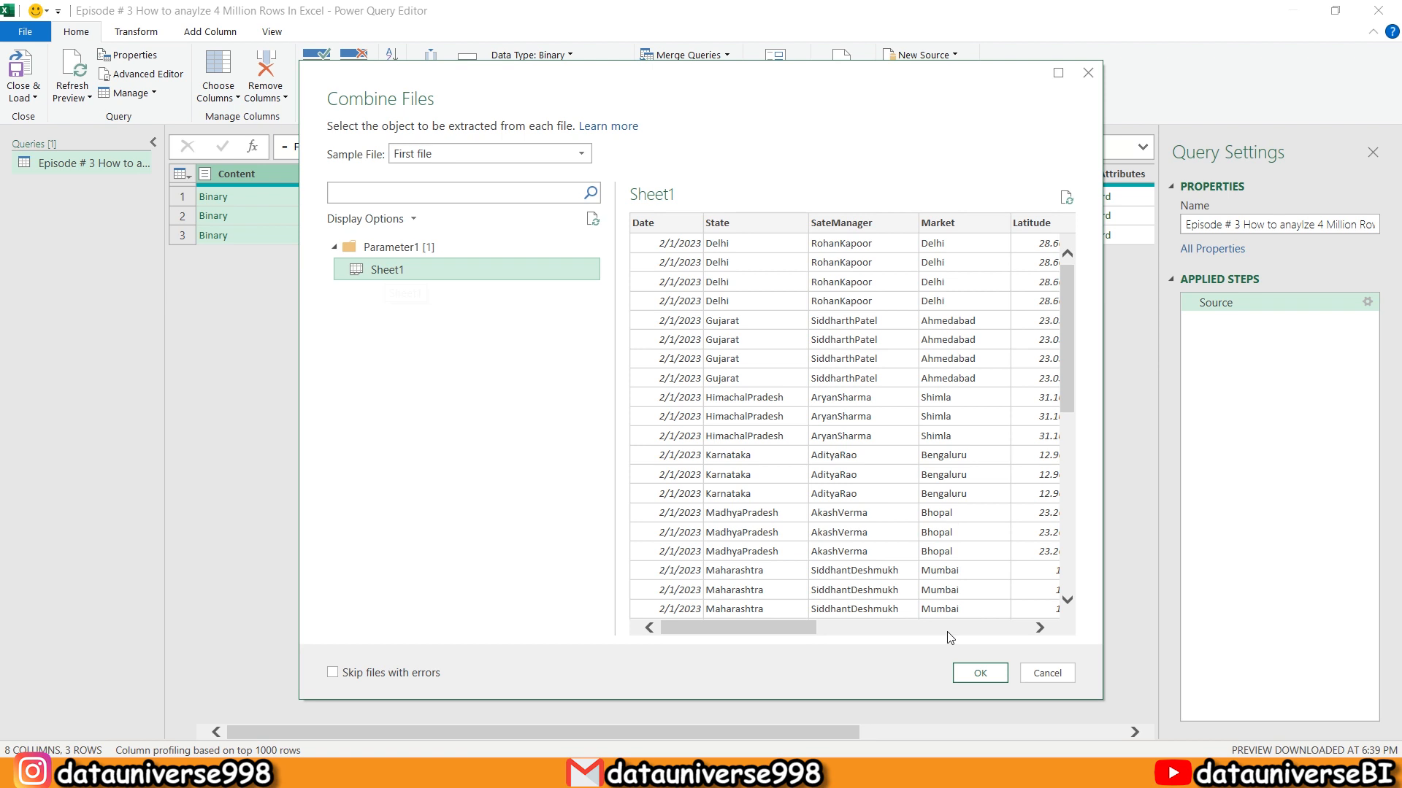
{"action": "left_click", "coordinate": [1047, 673]}
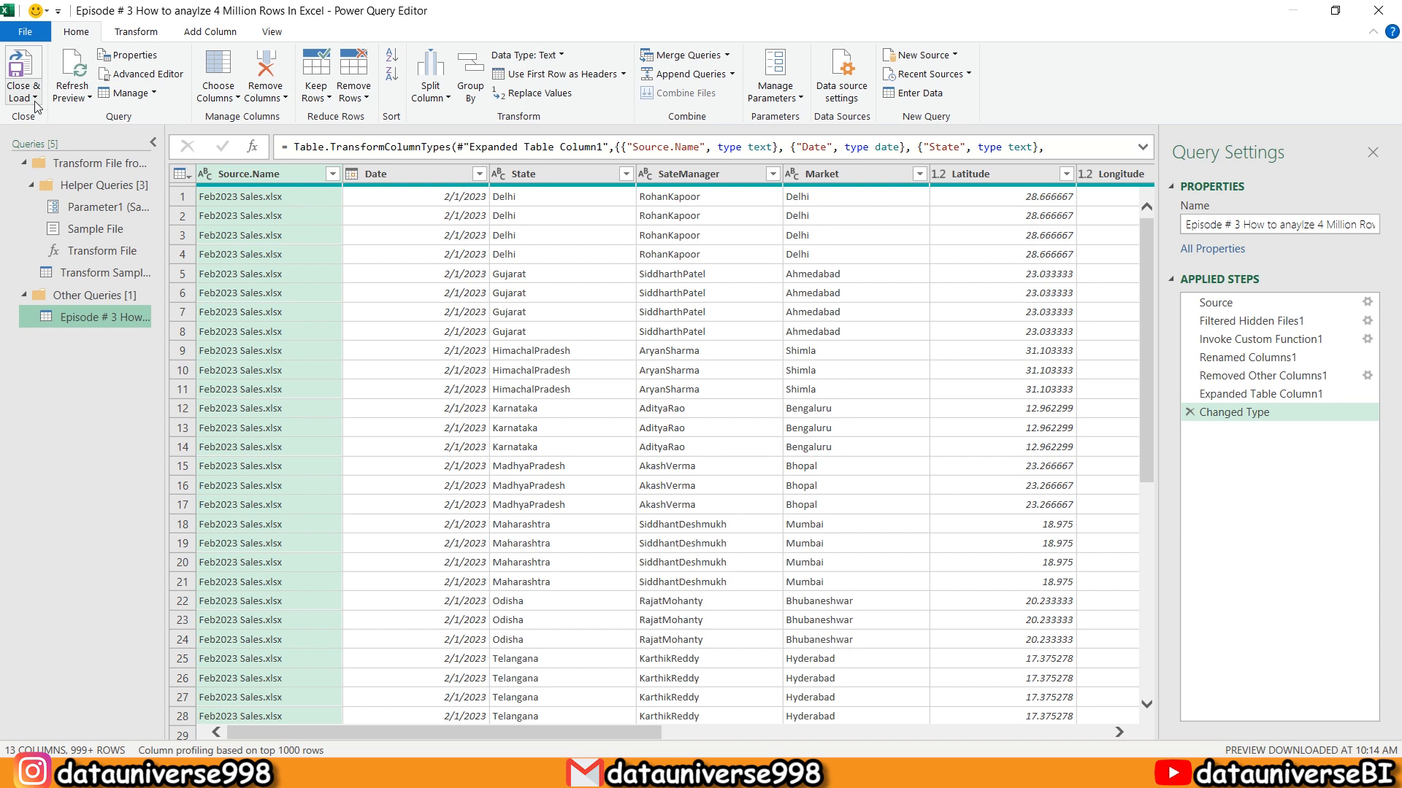
{"action": "mouse_move", "coordinate": [559, 262]}
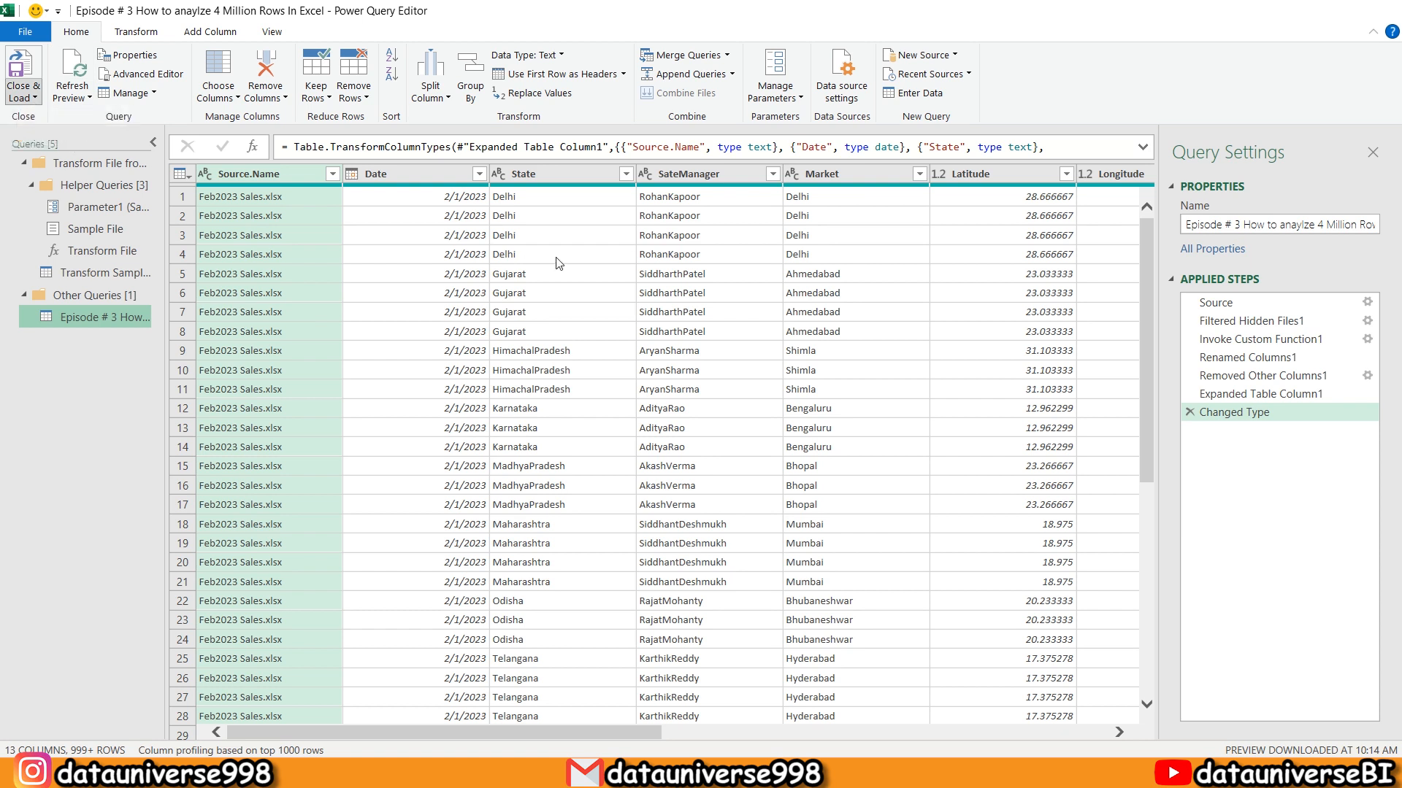
Close & Load the combined query as a PivotTable Report on a new worksheet
{"action": "left_click", "coordinate": [22, 73]}
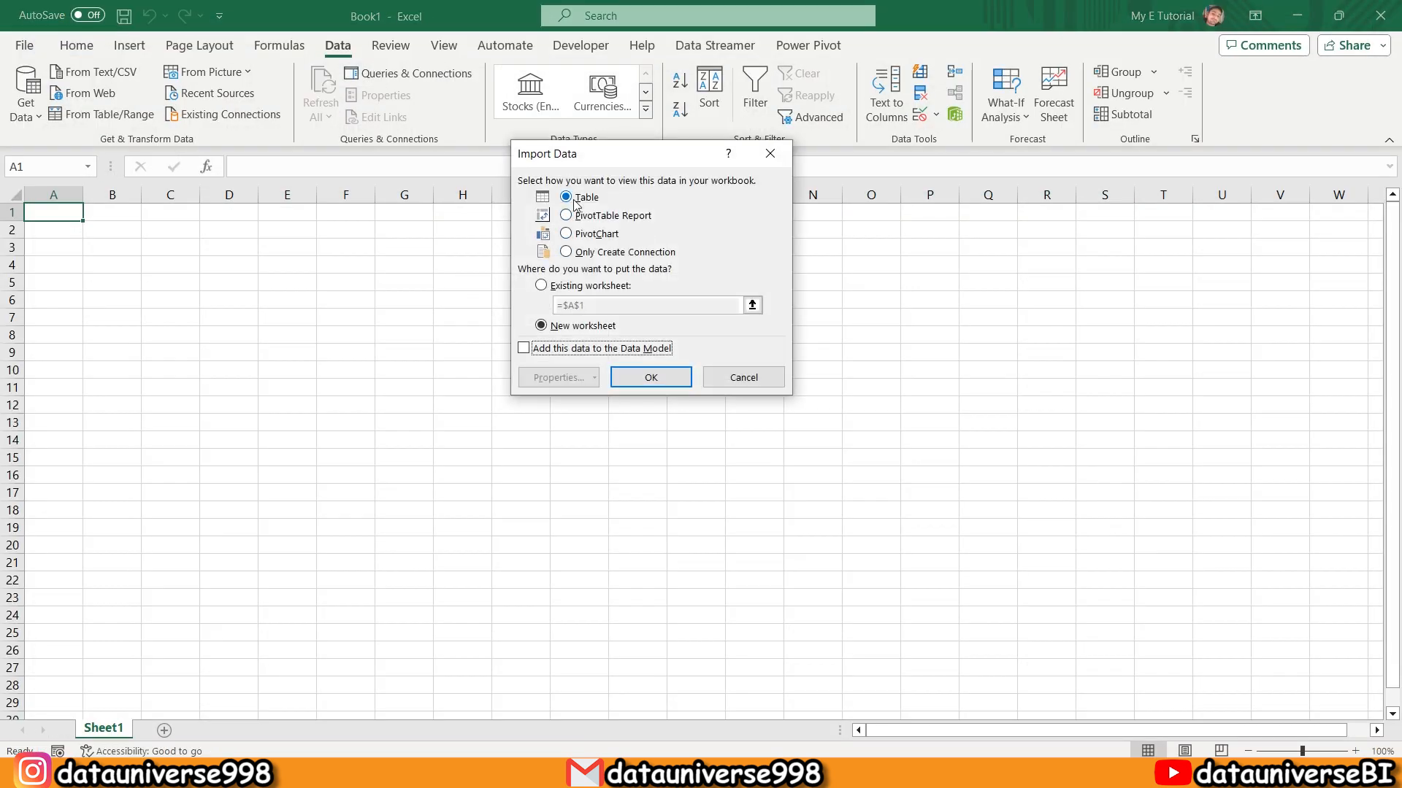
{"action": "mouse_move", "coordinate": [586, 215]}
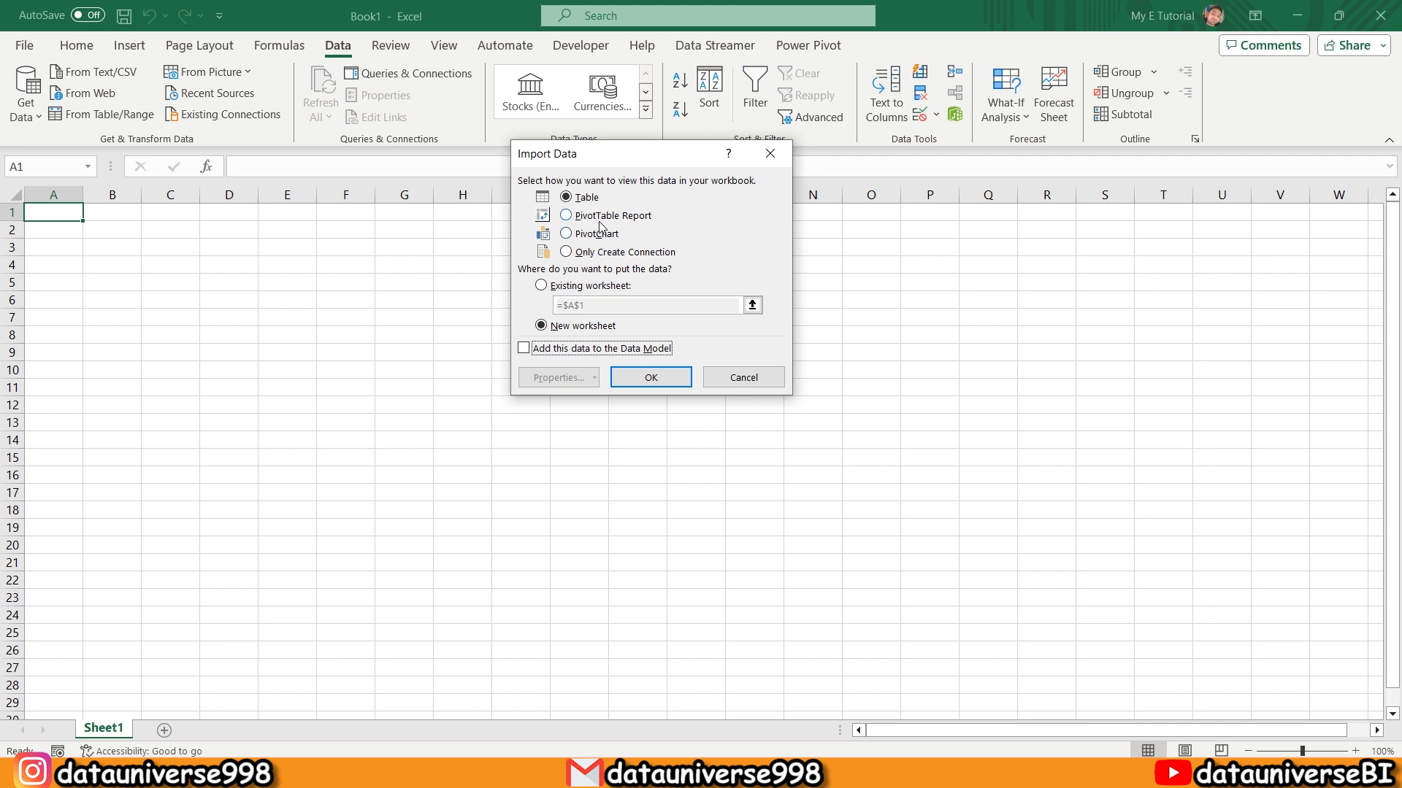
{"action": "left_click", "coordinate": [565, 215]}
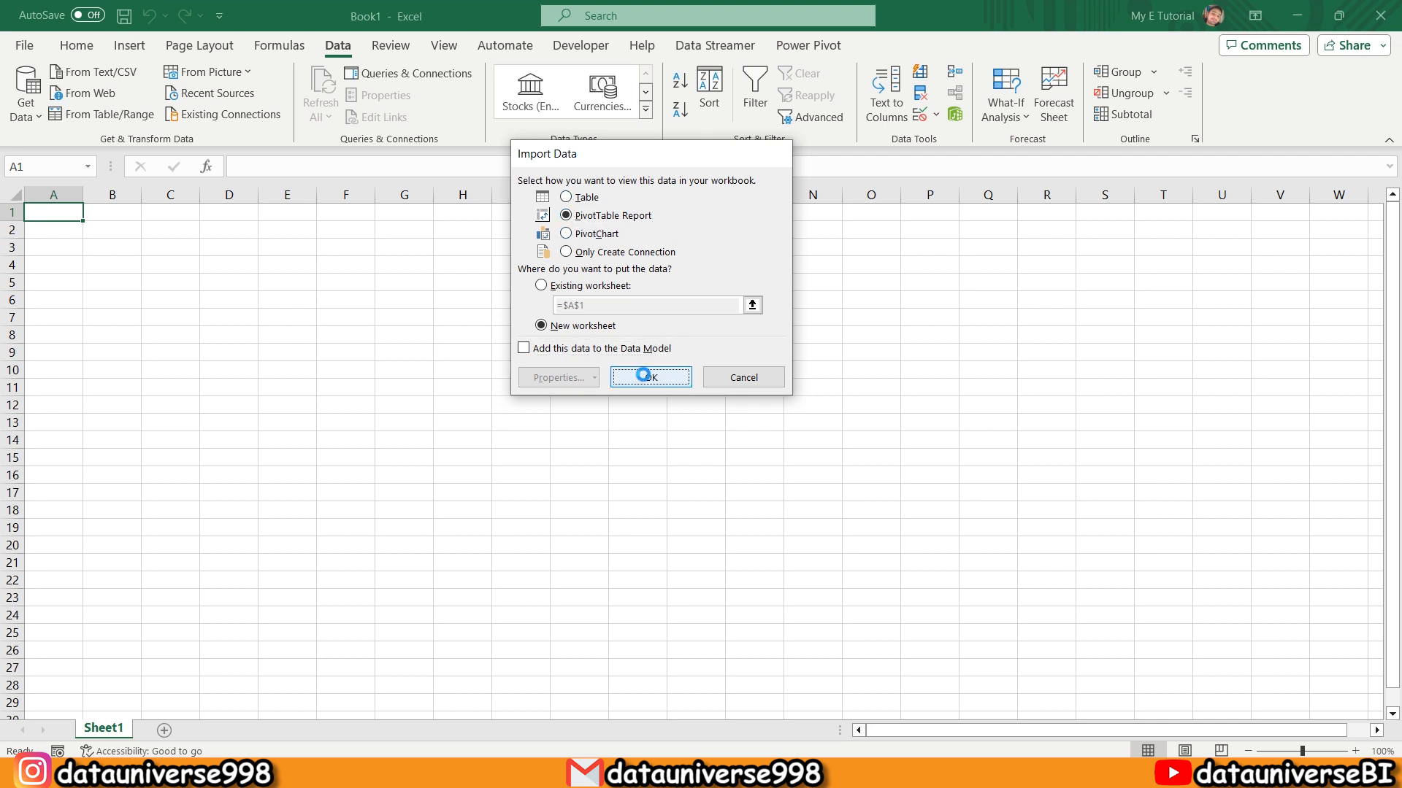
{"action": "left_click", "coordinate": [651, 376]}
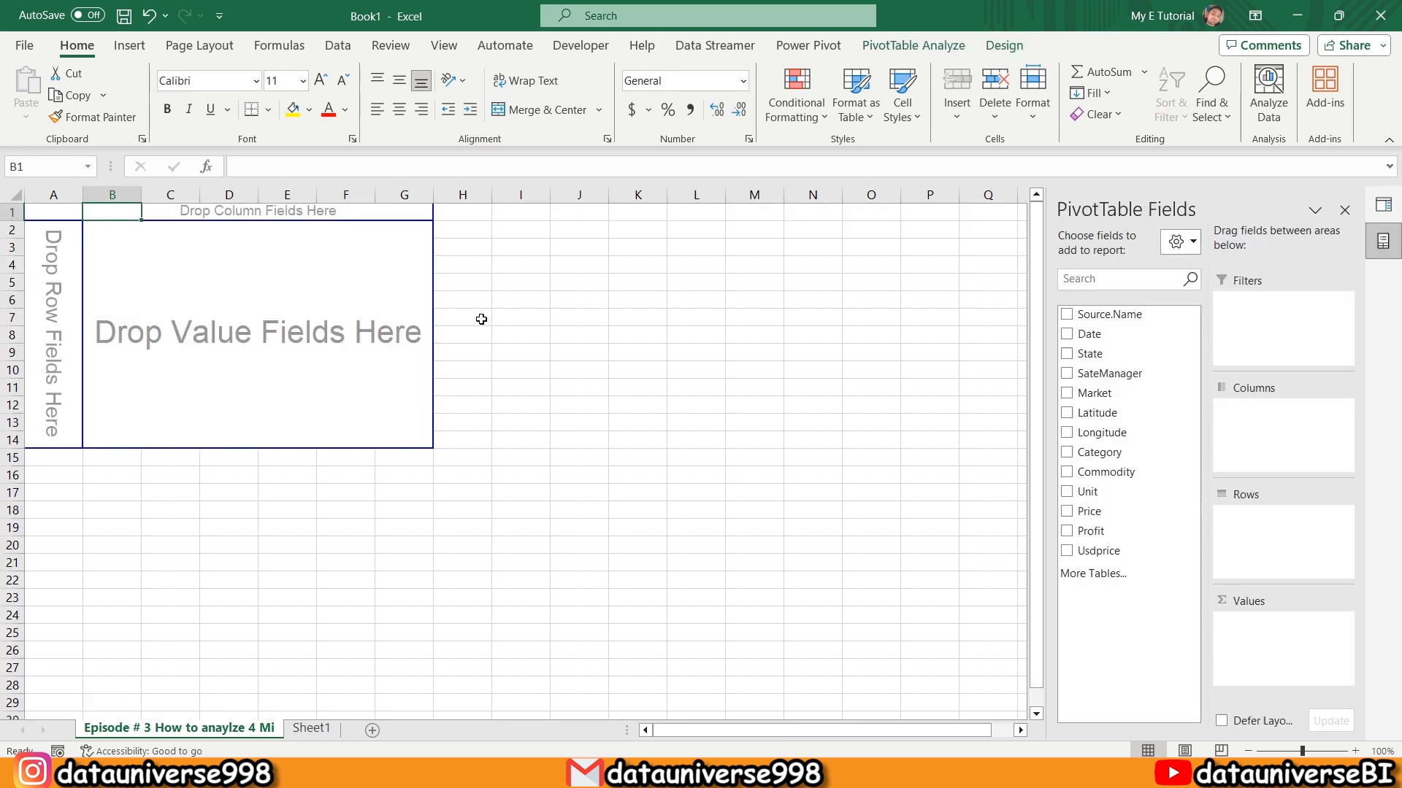
Place State in Rows, Sum of Profit in Values (Price removed), and Date in Columns
{"action": "left_click", "coordinate": [52, 229]}
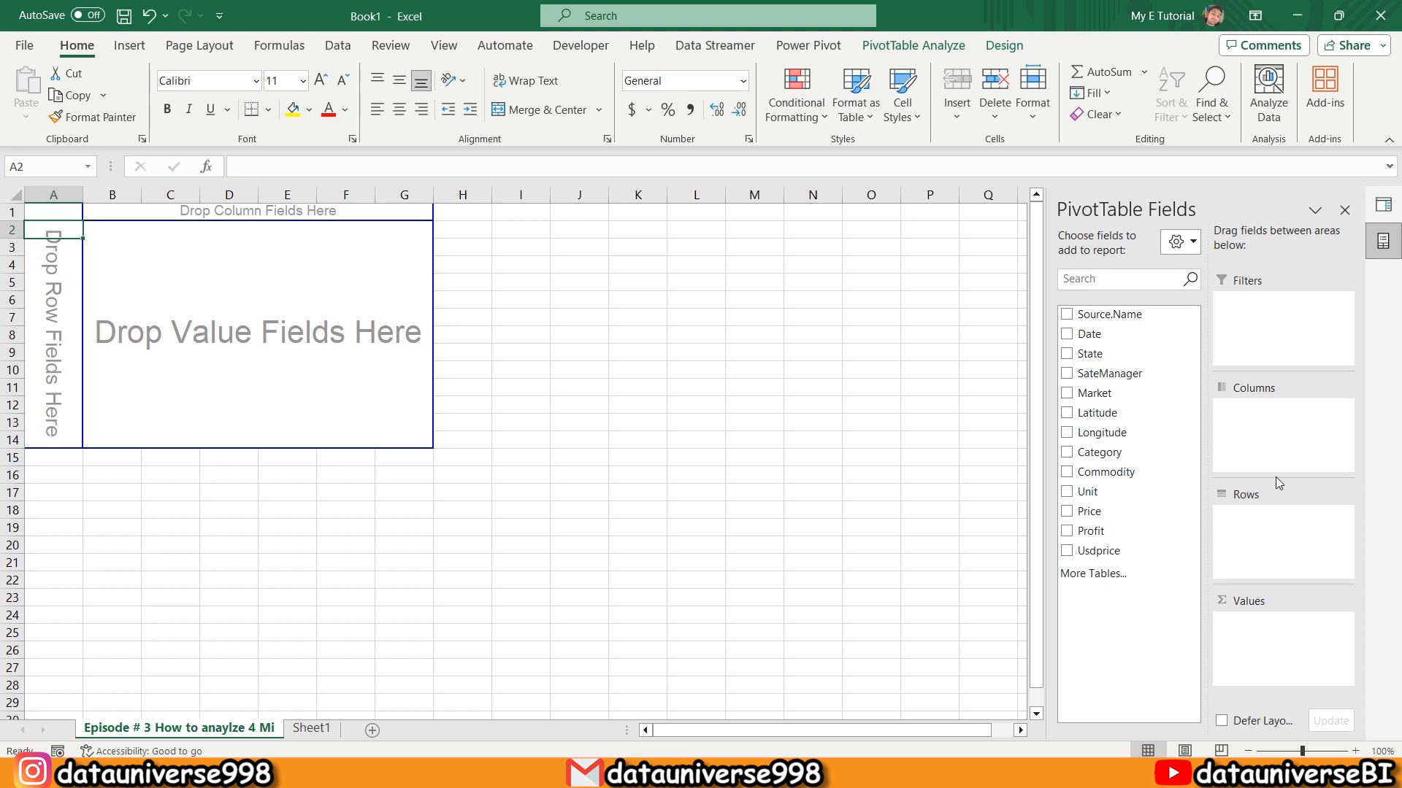
{"action": "left_click_drag", "start_coordinate": [1088, 353], "coordinate": [1297, 559]}
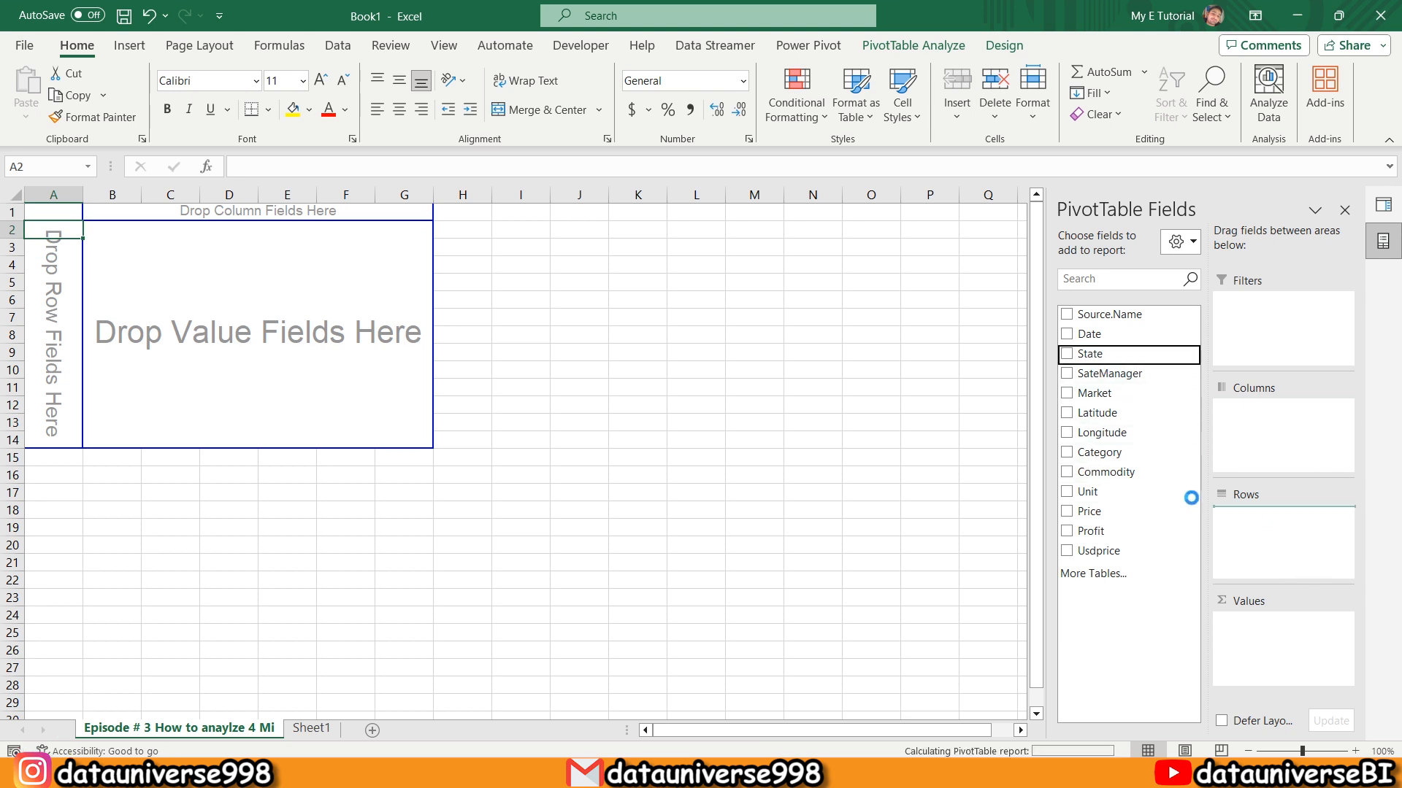
{"action": "left_click", "coordinate": [1066, 354]}
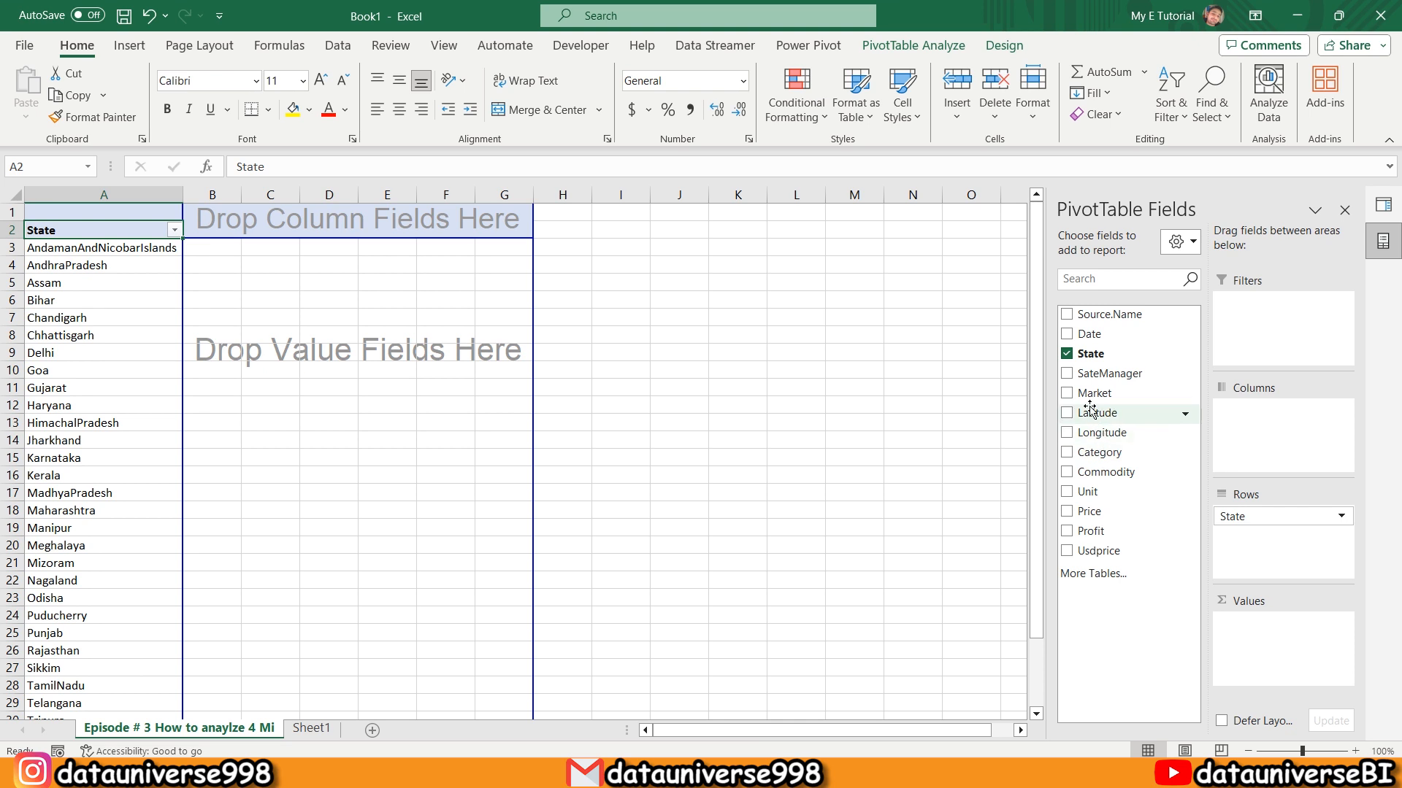
{"action": "mouse_move", "coordinate": [1093, 527]}
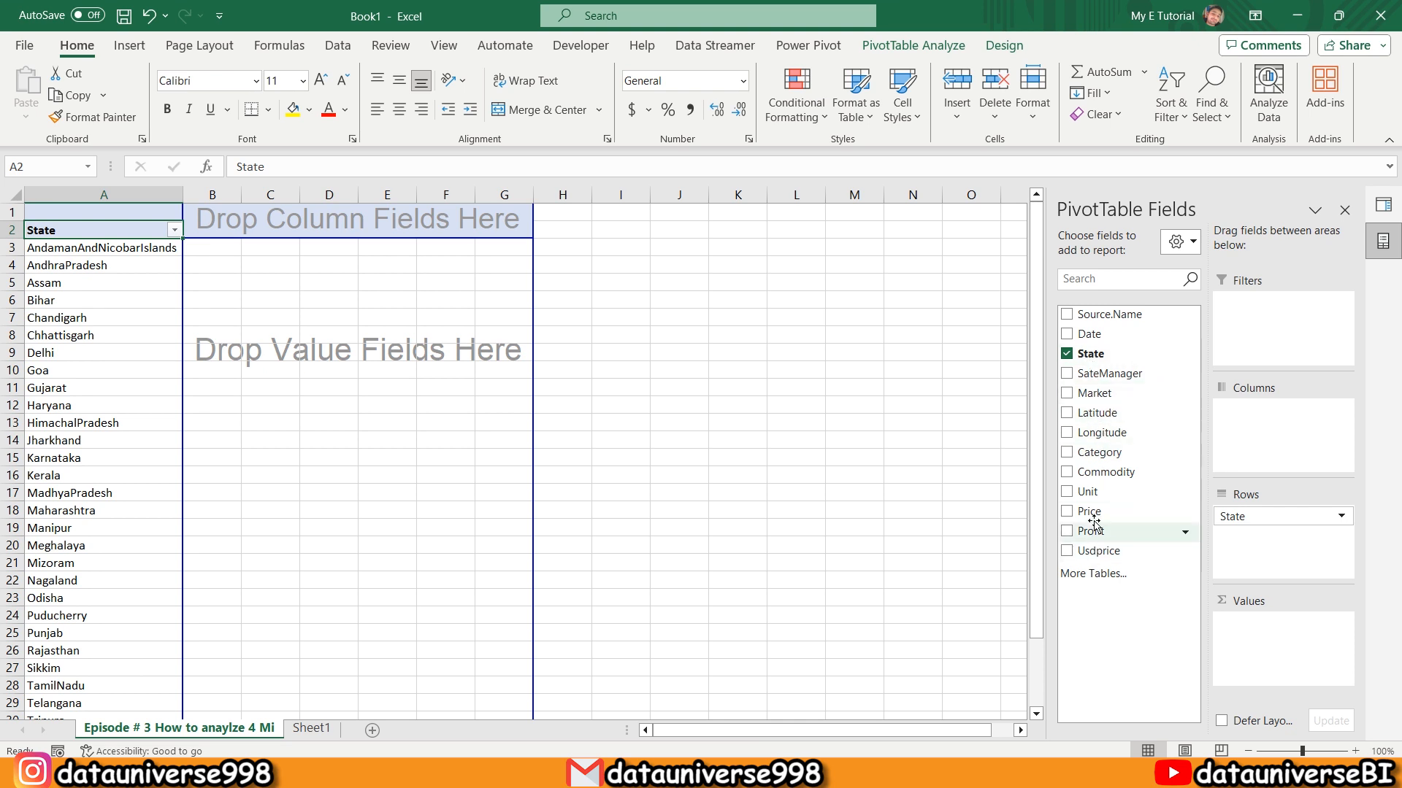
{"action": "left_click", "coordinate": [1066, 511]}
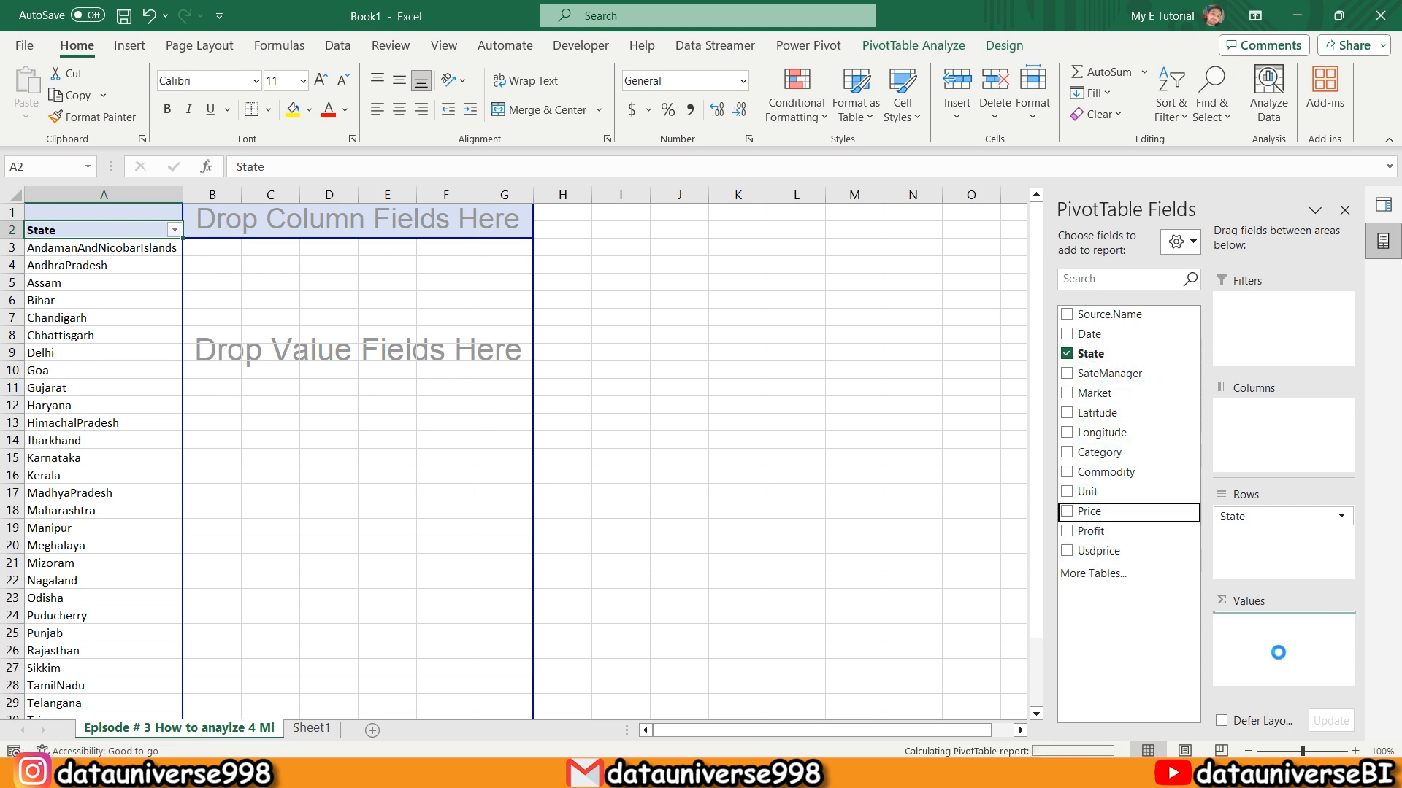
{"action": "left_click", "coordinate": [1066, 511]}
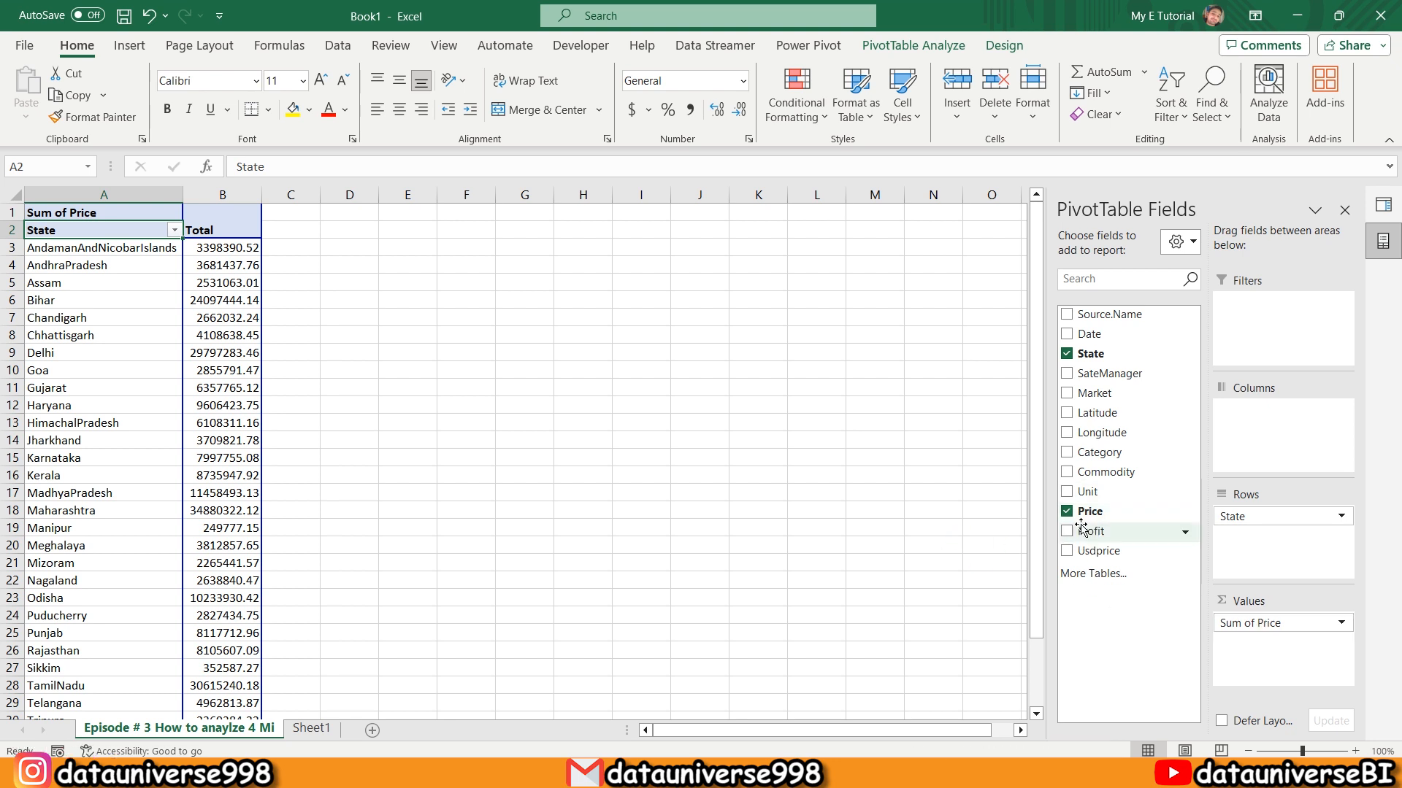
{"action": "left_click", "coordinate": [1067, 511]}
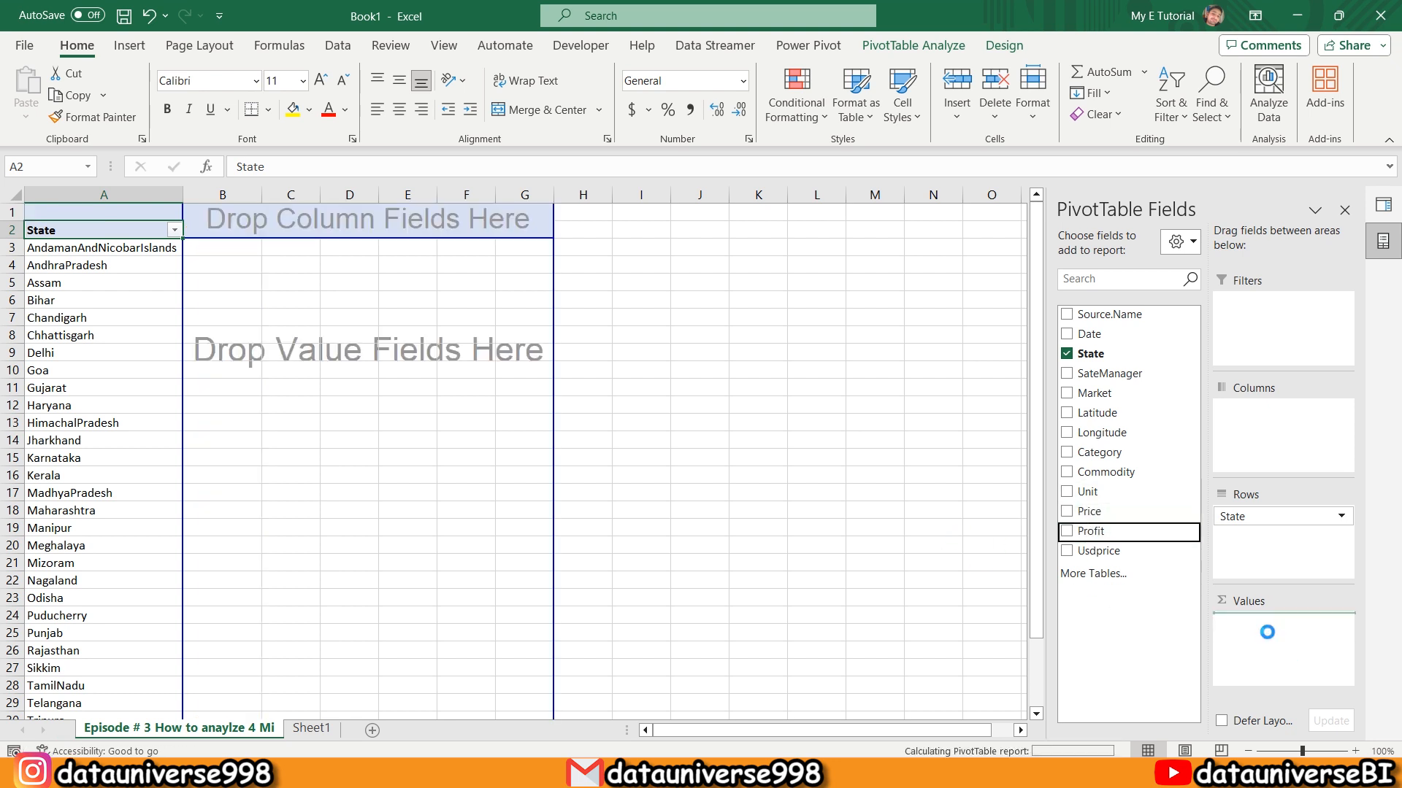
{"action": "left_click", "coordinate": [1066, 532]}
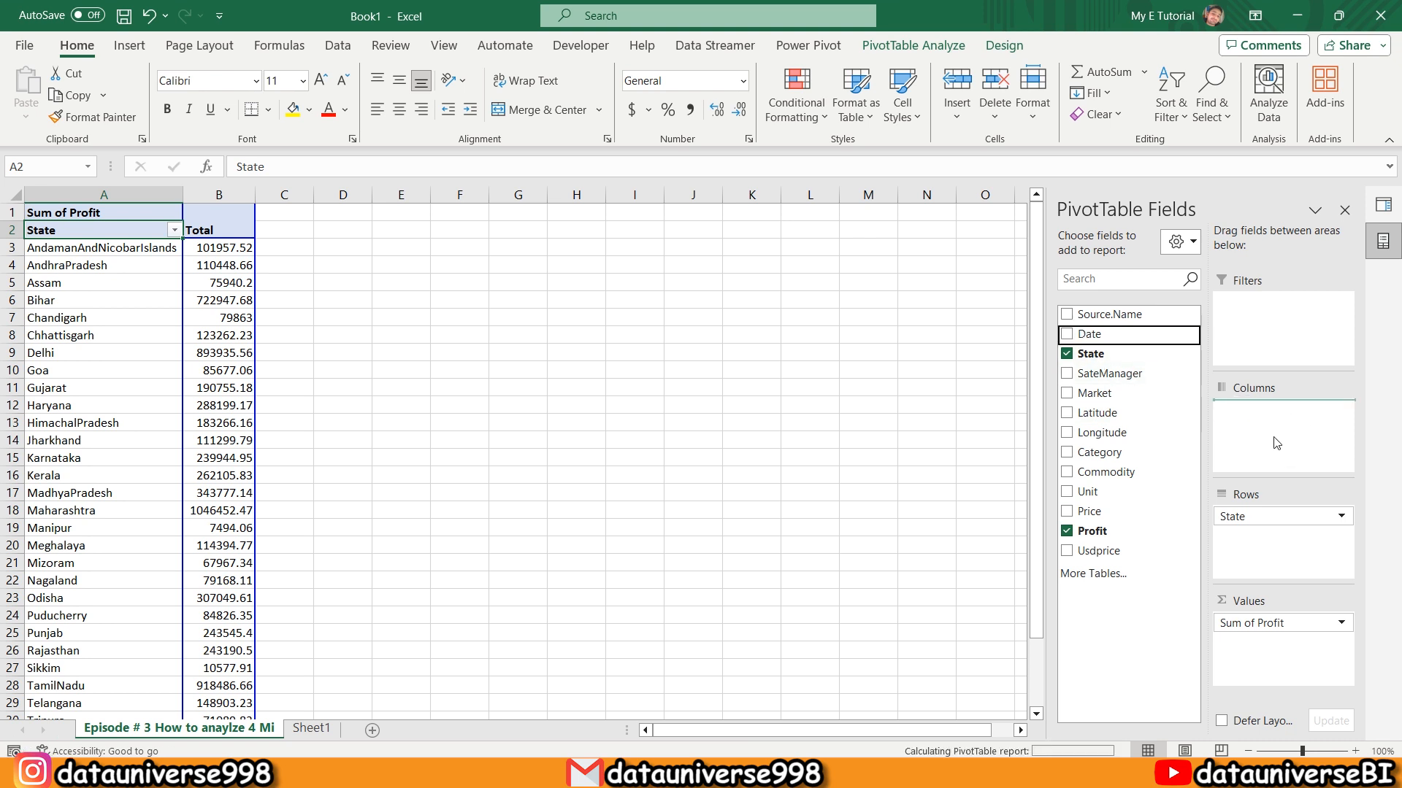
{"action": "mouse_move", "coordinate": [1266, 443]}
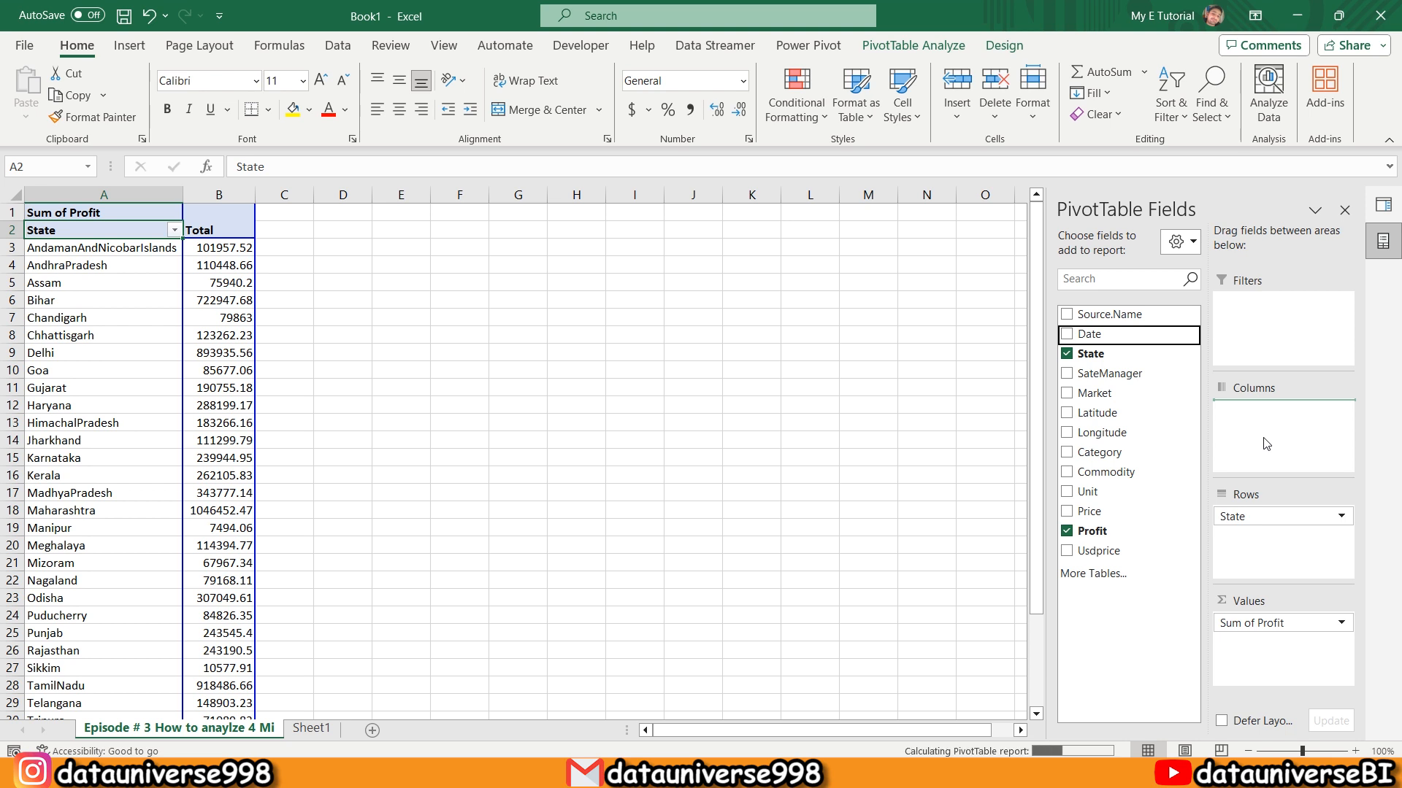
{"action": "left_click", "coordinate": [1066, 334]}
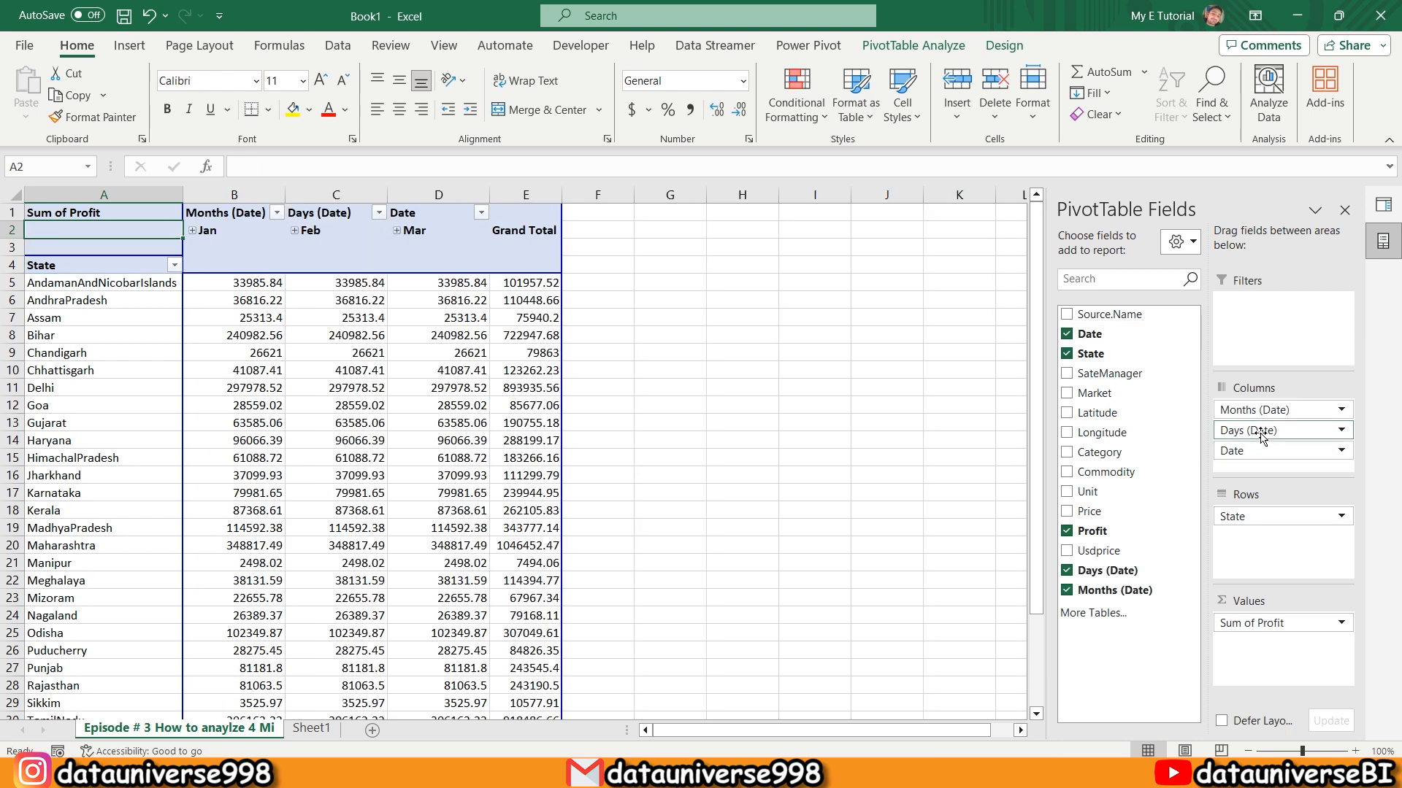